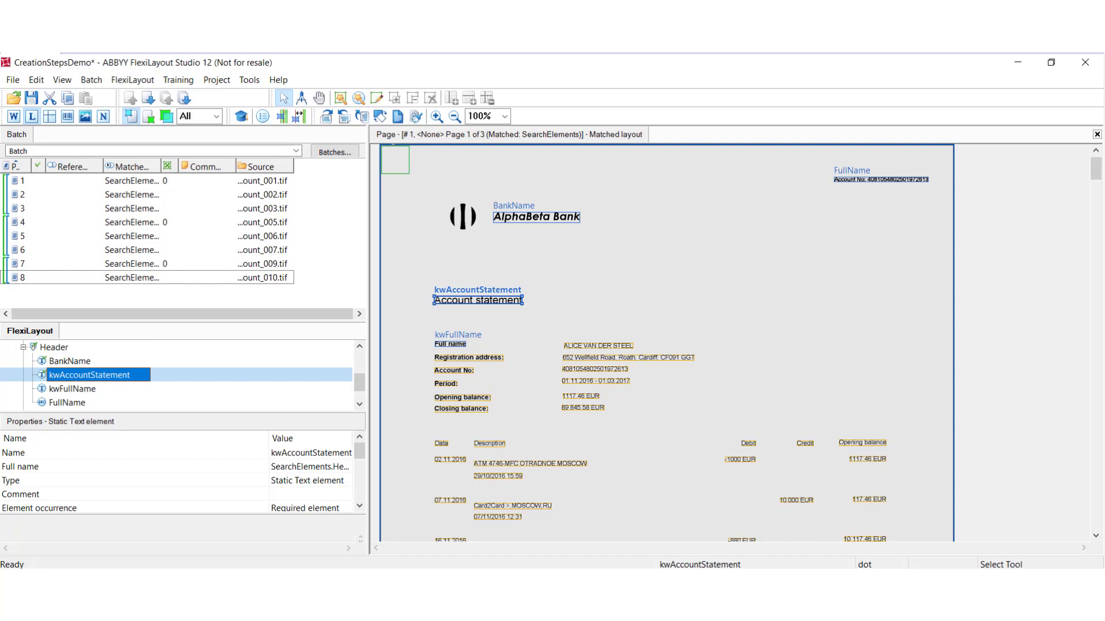
Show the Search Constraints settings of the kwAccountStatement element.
double_click(90, 374)
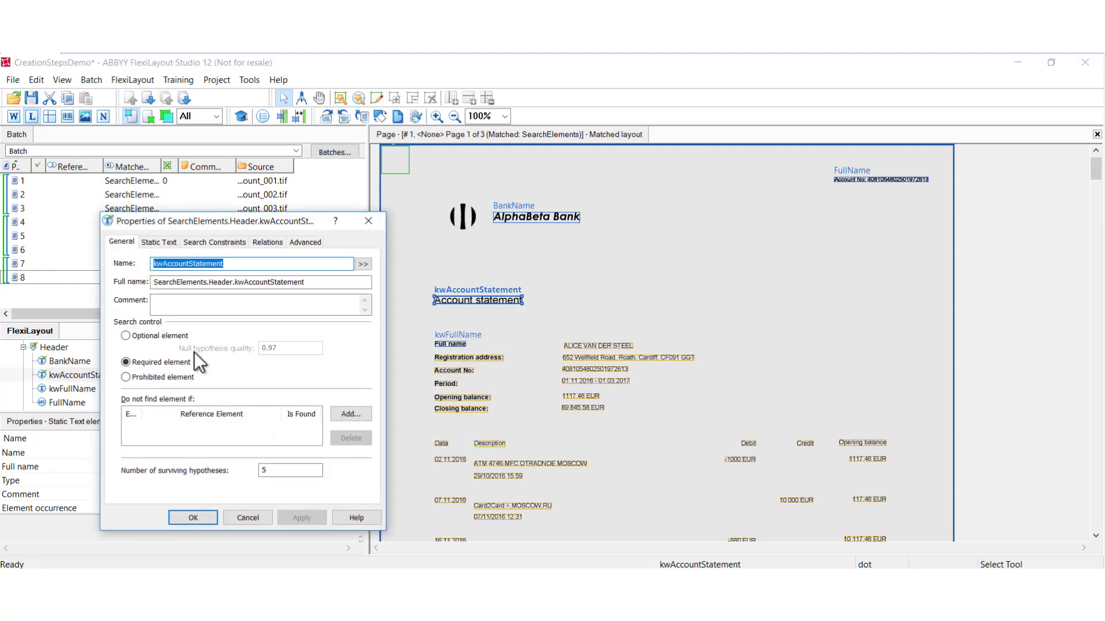
left_click(214, 242)
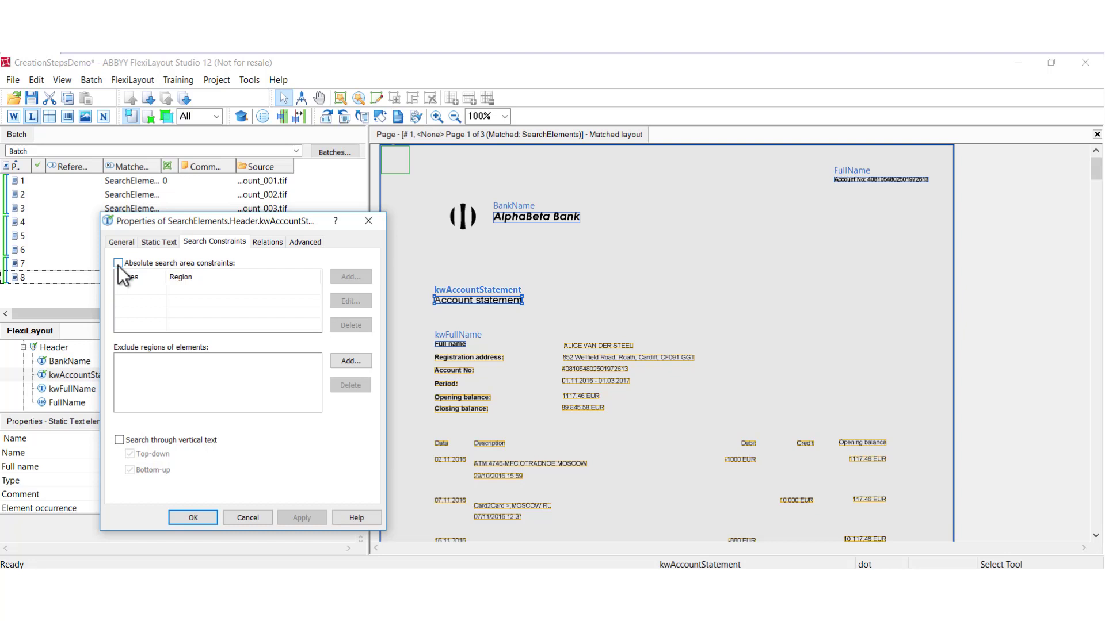
Enable absolute search area constraints and begin a new area, trying page range '2, 4, 6-8, 15' before reverting Pages.
left_click(117, 263)
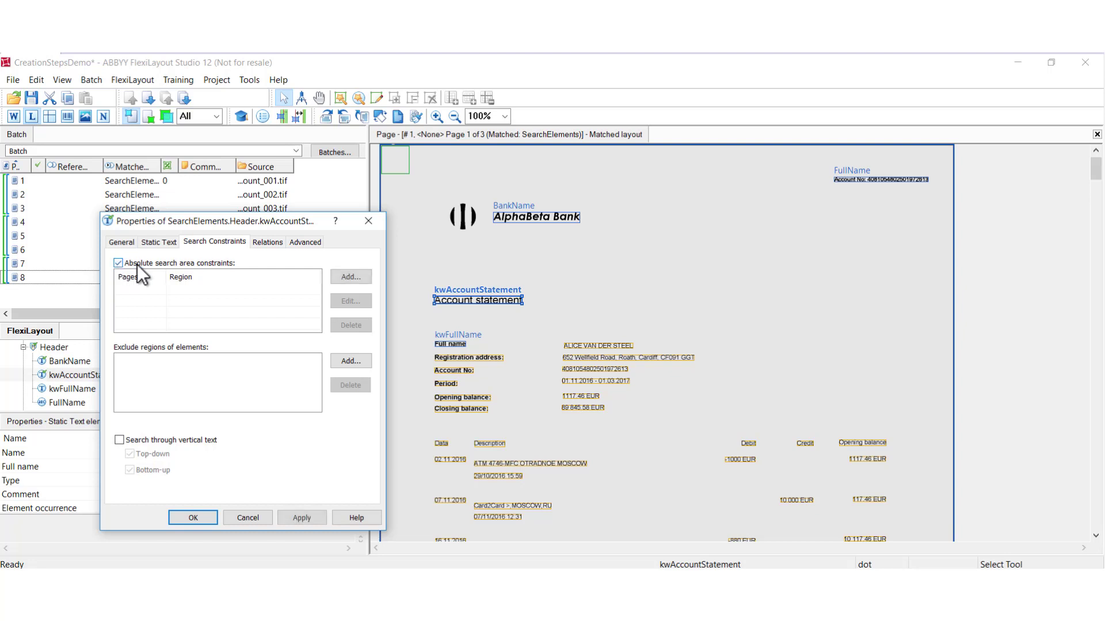
left_click(350, 276)
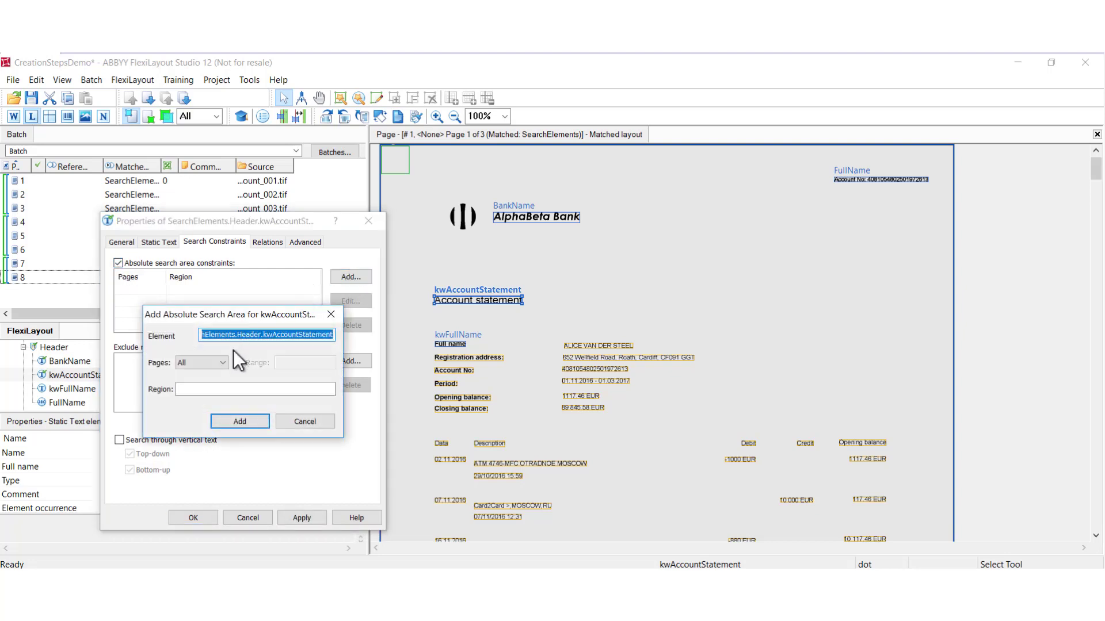
left_click(222, 361)
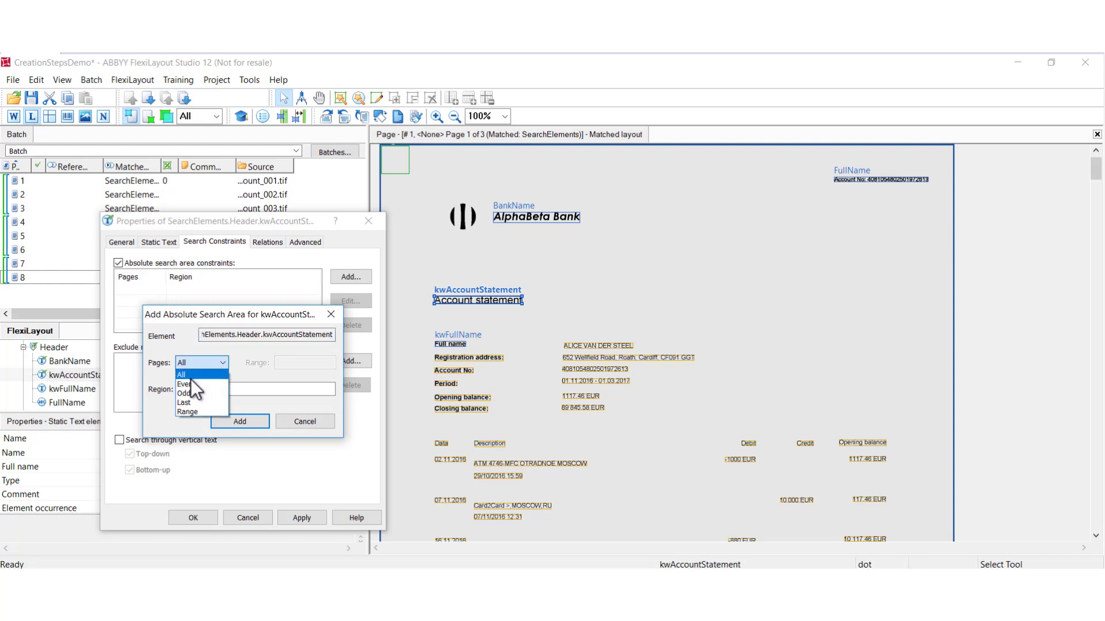
mouse_move(194, 393)
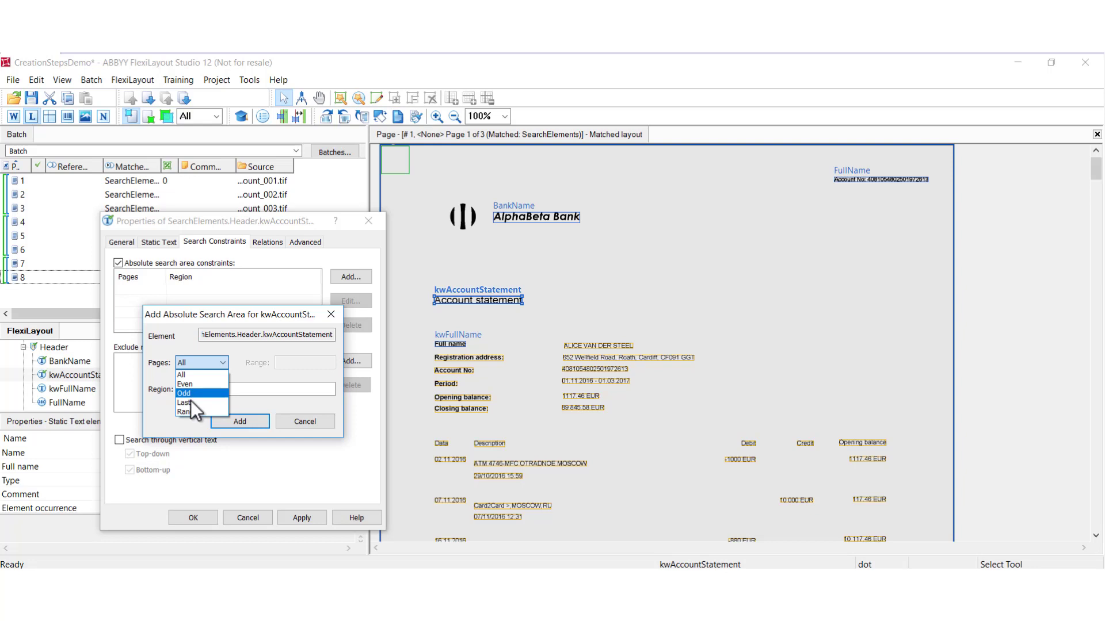
left_click(184, 411)
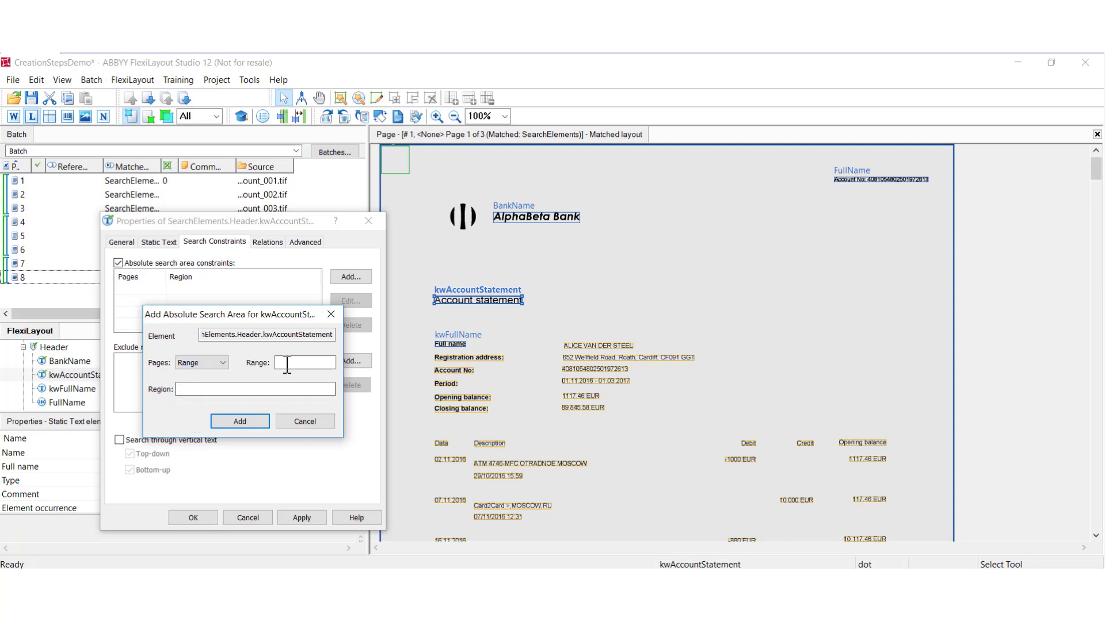
type("2, 4, 6-8, 15")
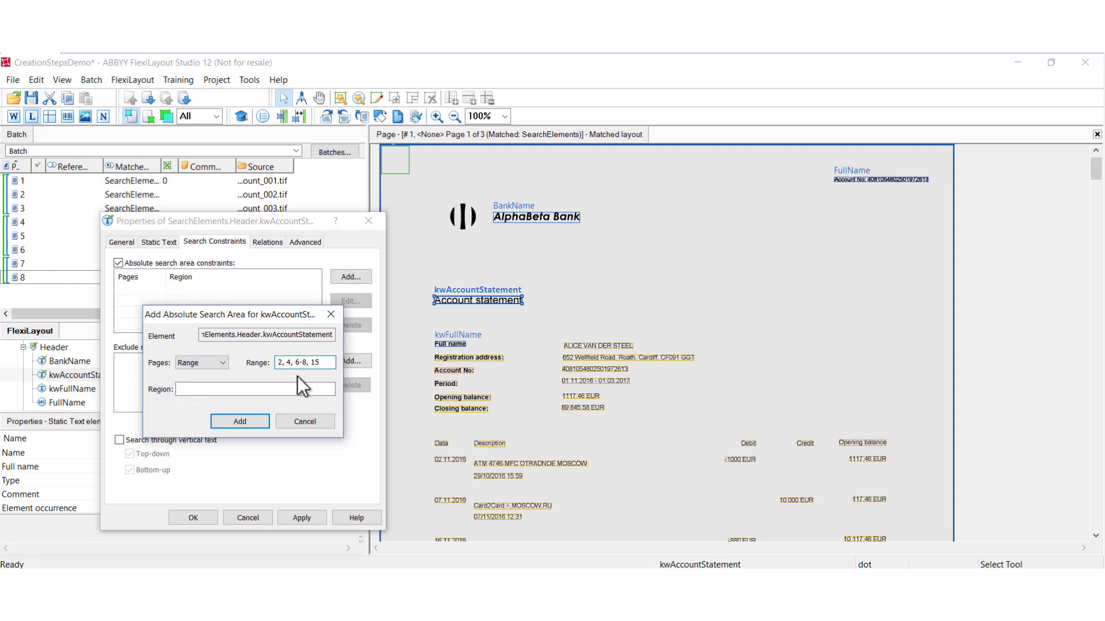
left_click(305, 362)
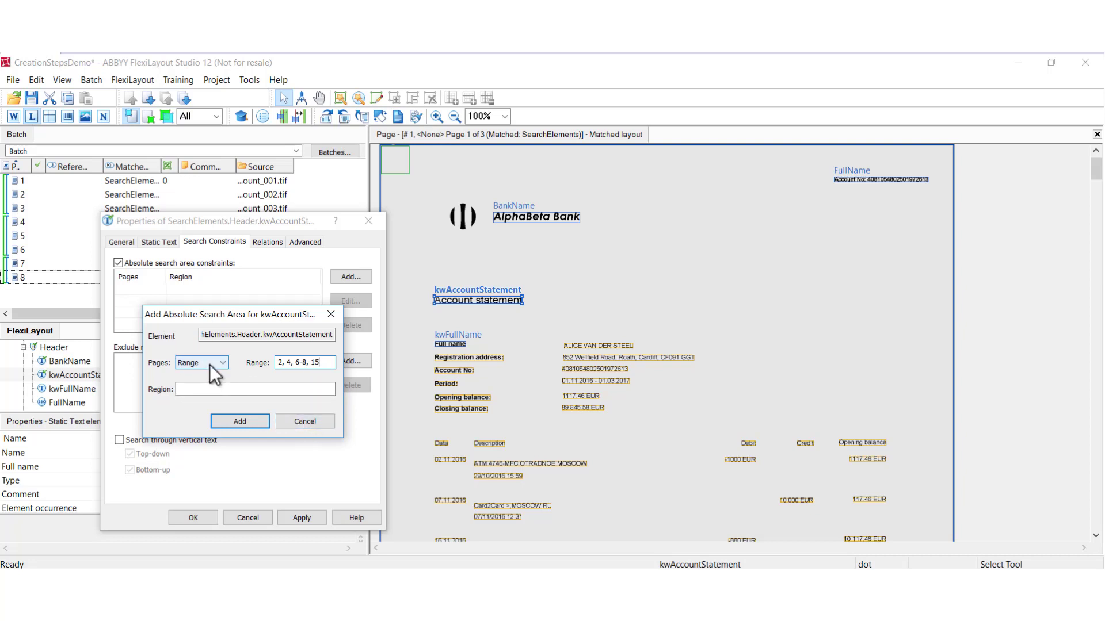
left_click(222, 362)
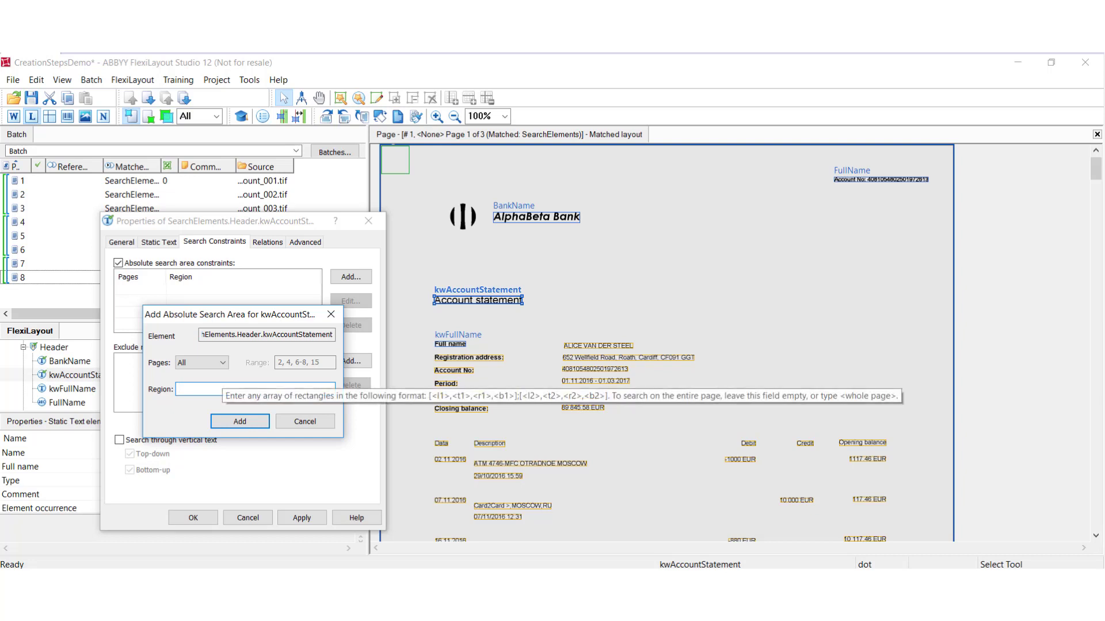
mouse_move(106, 318)
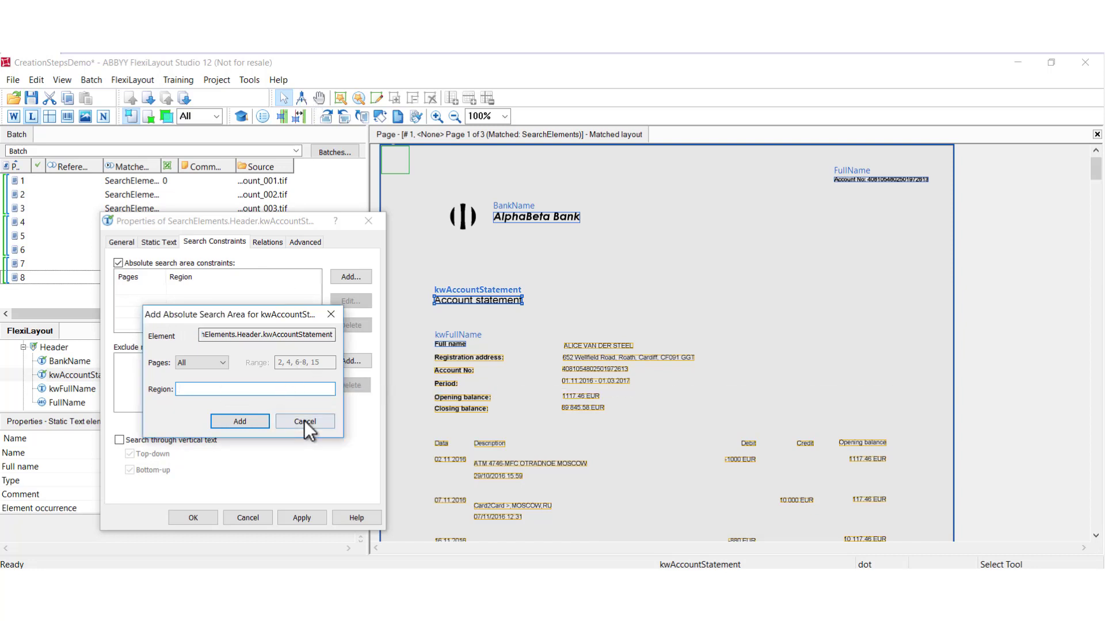
Cancel the entry and measure the page header as [20, 63, 1895, 768] with auto-copy to clipboard.
left_click(305, 420)
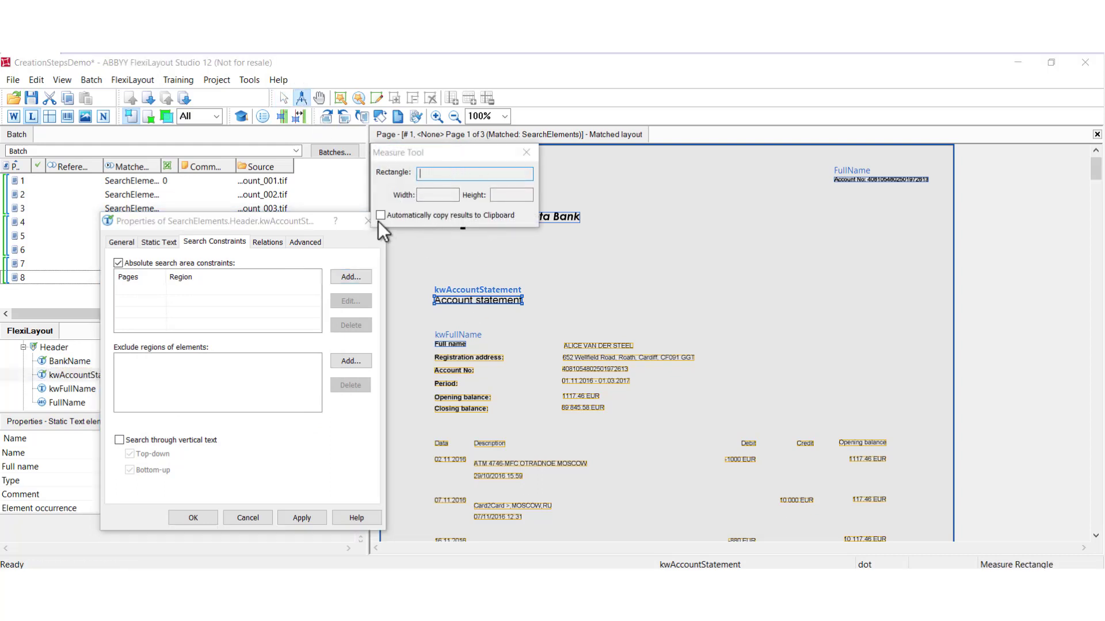
left_click(380, 214)
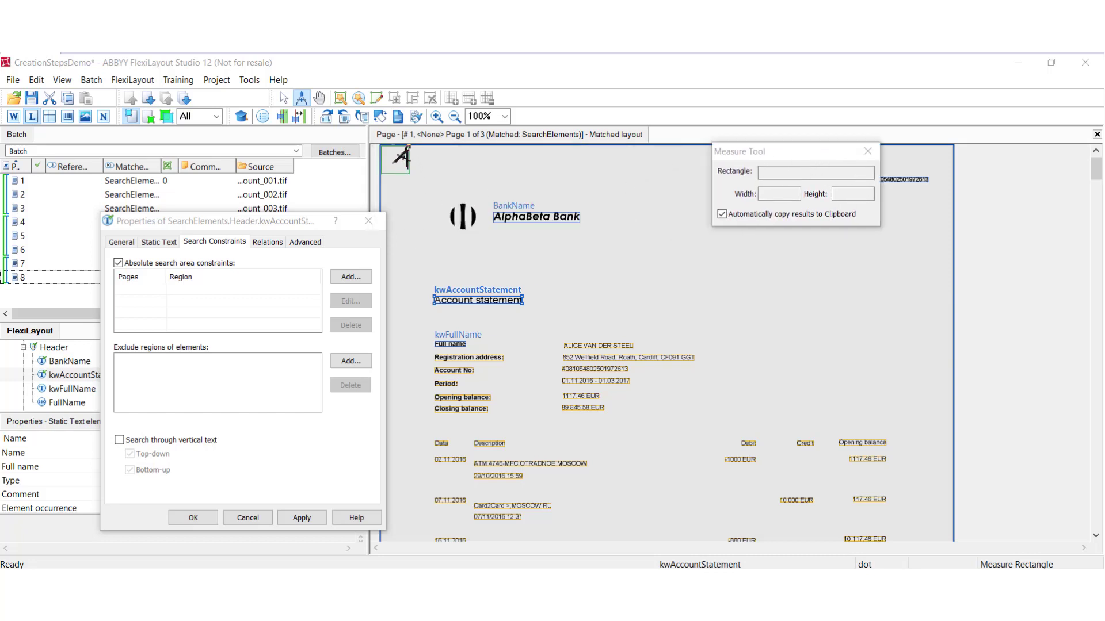
left_click_drag(397, 157, 743, 324)
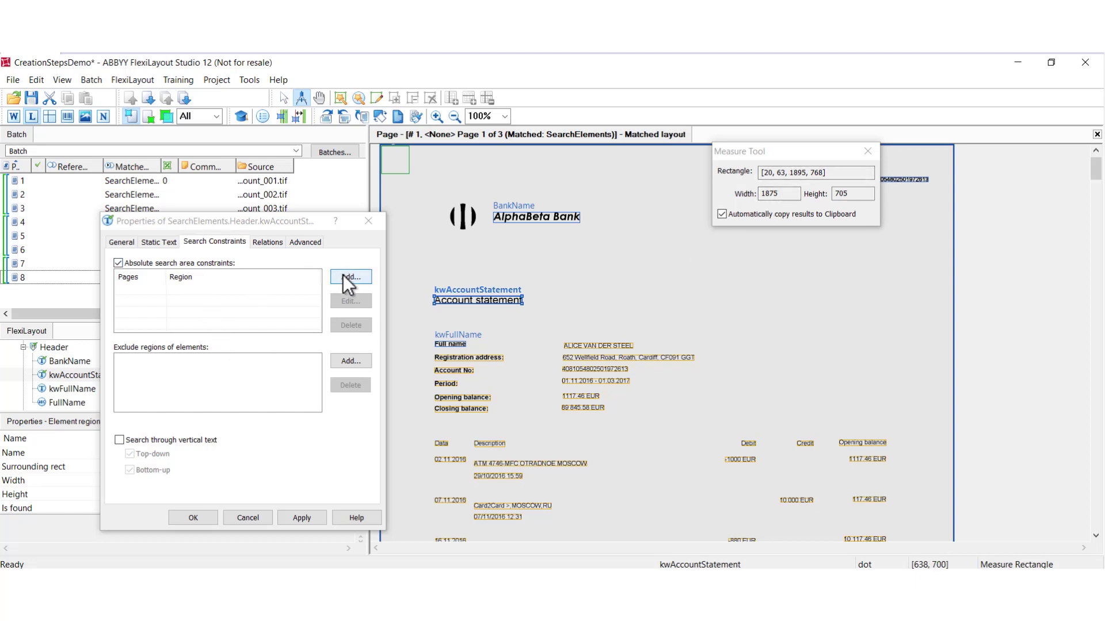
Add absolute search area [20, 63, 1895, 768] on page range 1 and confirm the element properties.
left_click(350, 276)
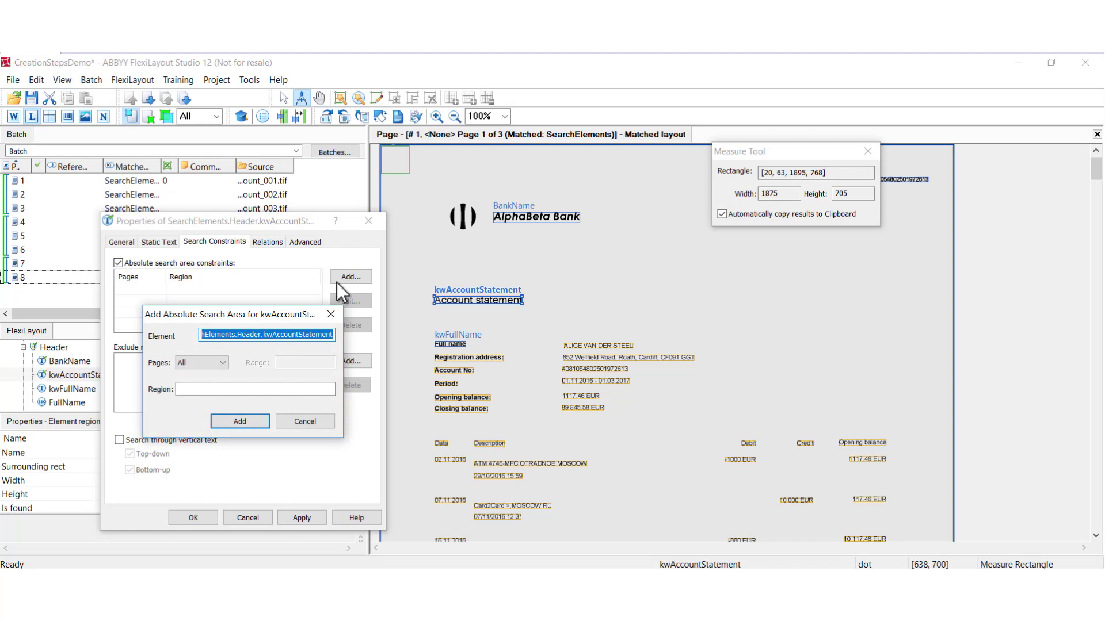
left_click(223, 362)
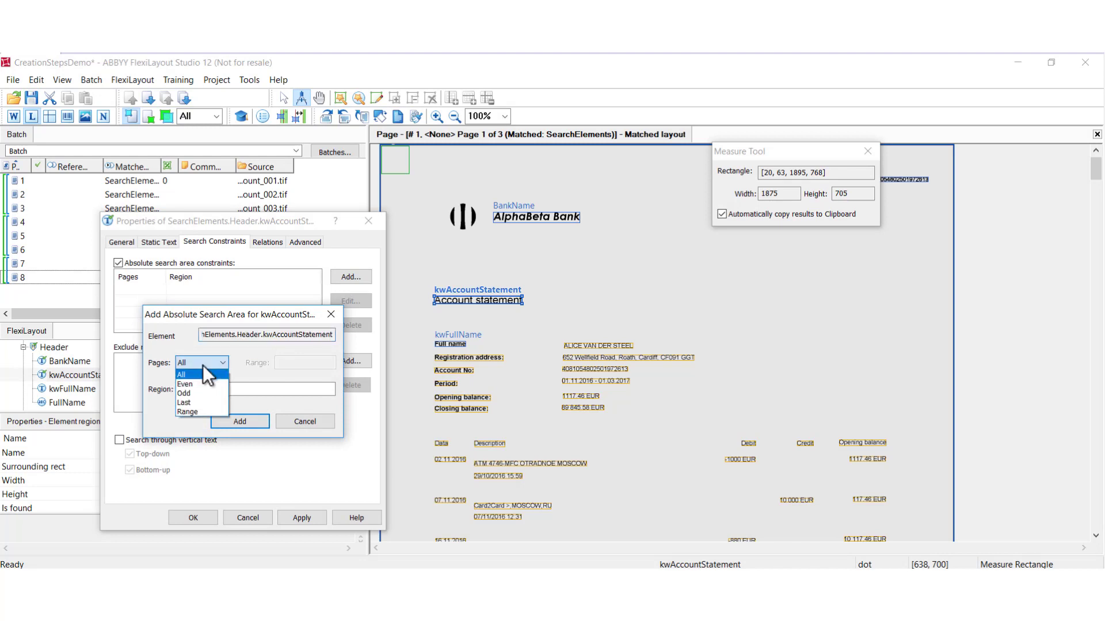
left_click(188, 411)
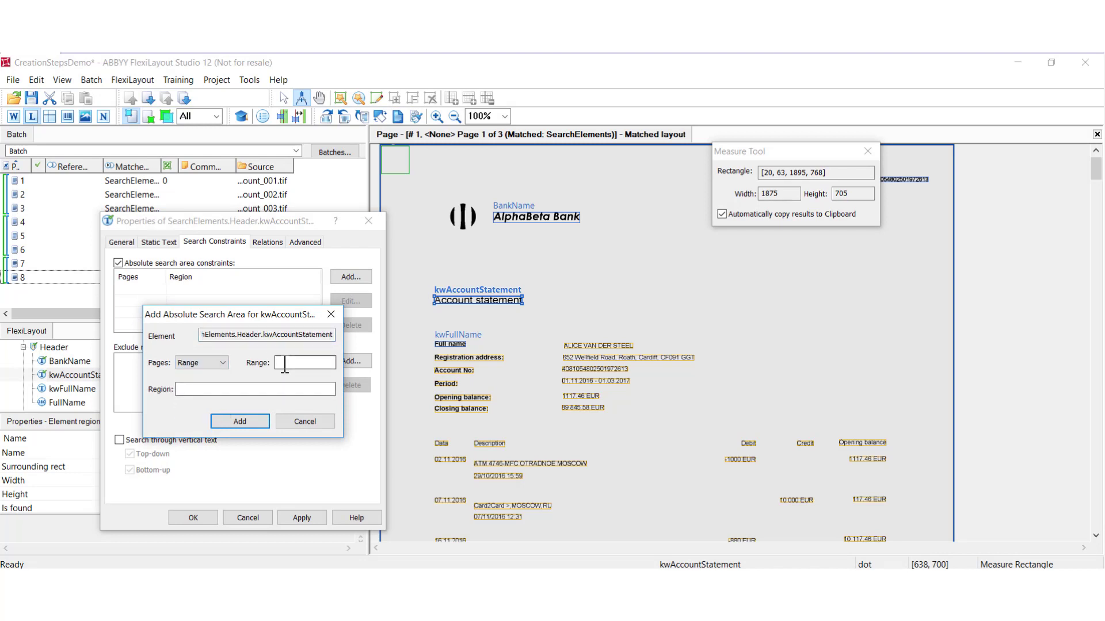
type("1")
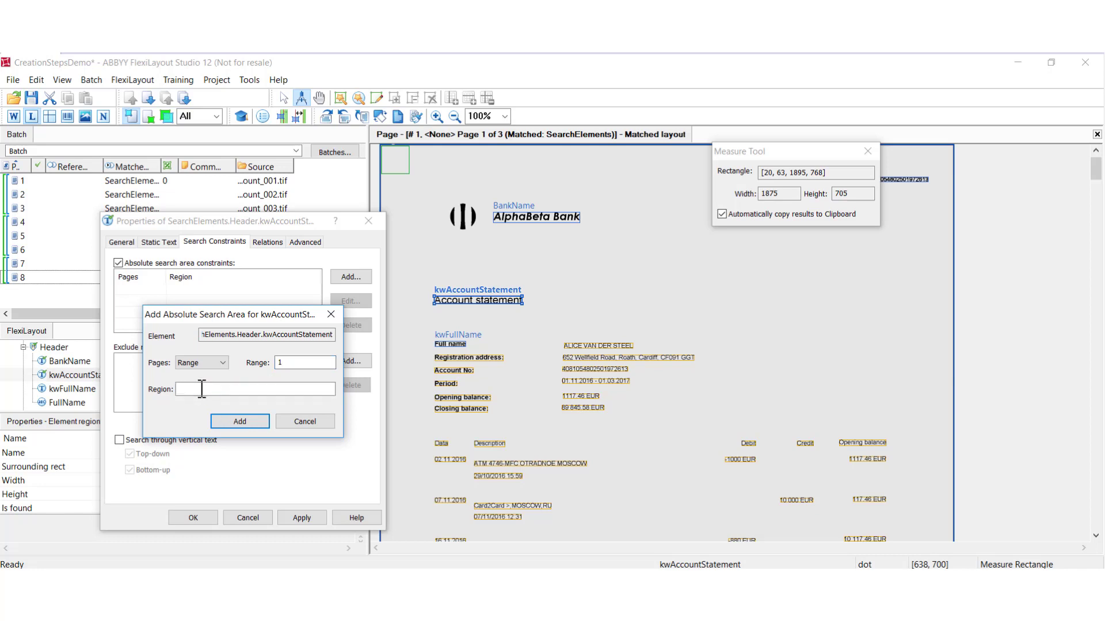
type("[20, 63, 1895, 768]")
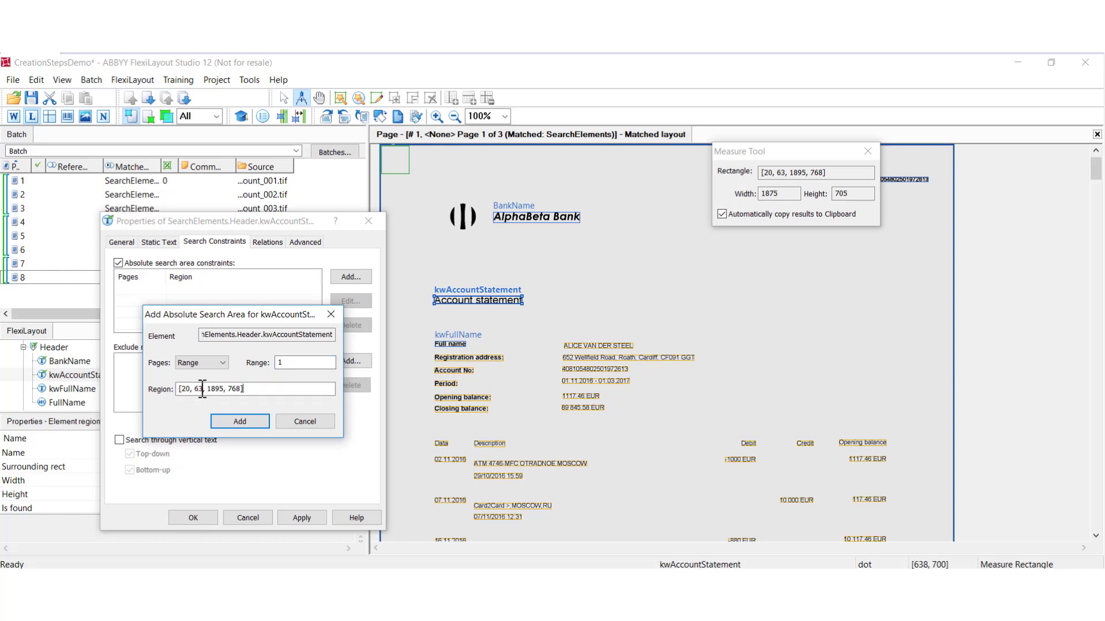
left_click(239, 422)
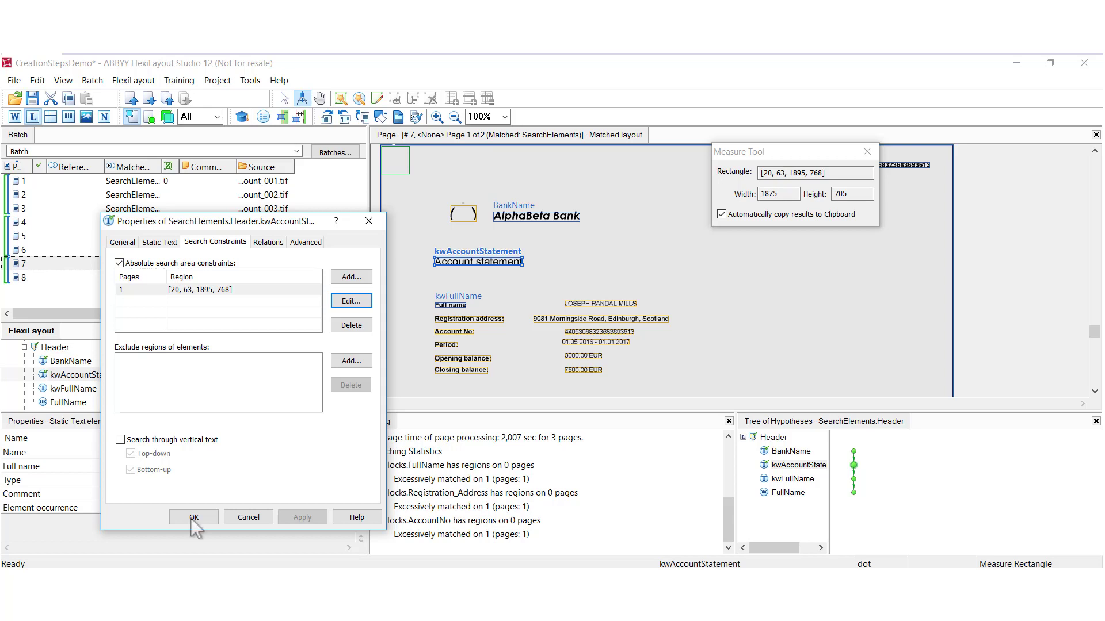
left_click(193, 516)
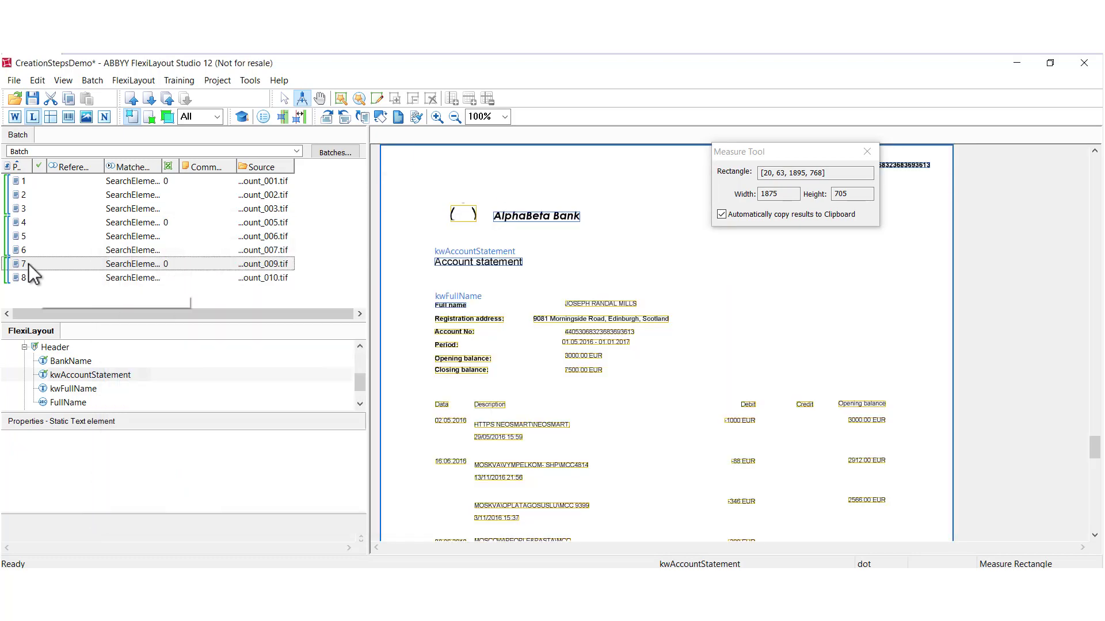
Match page 7 and show the kwAccountStatement hypothesis on Account statement.
right_click(23, 264)
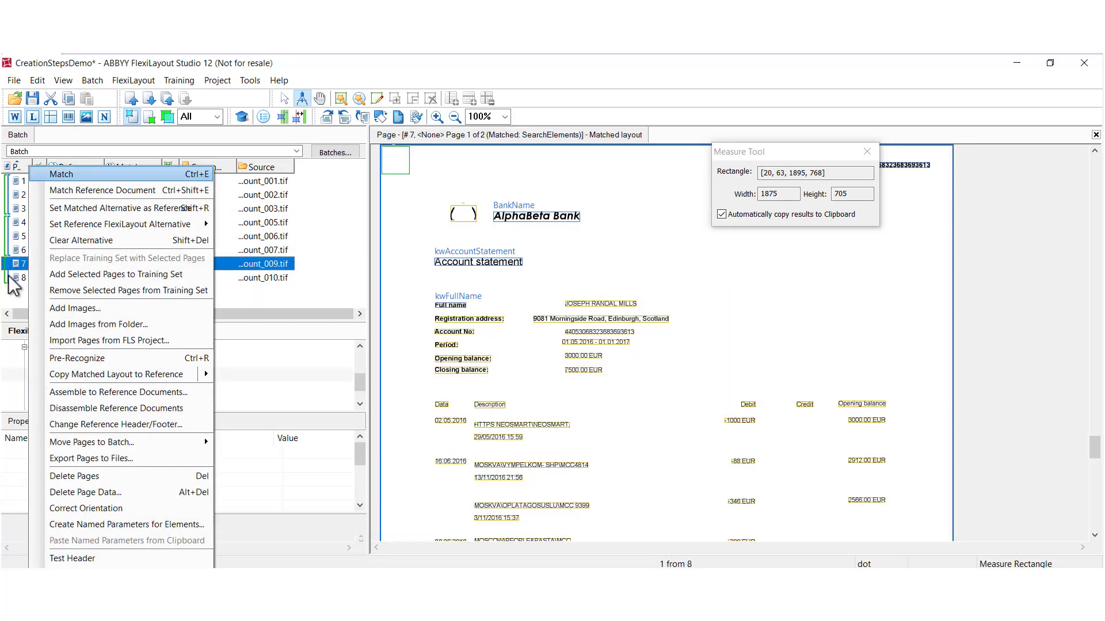
left_click(61, 174)
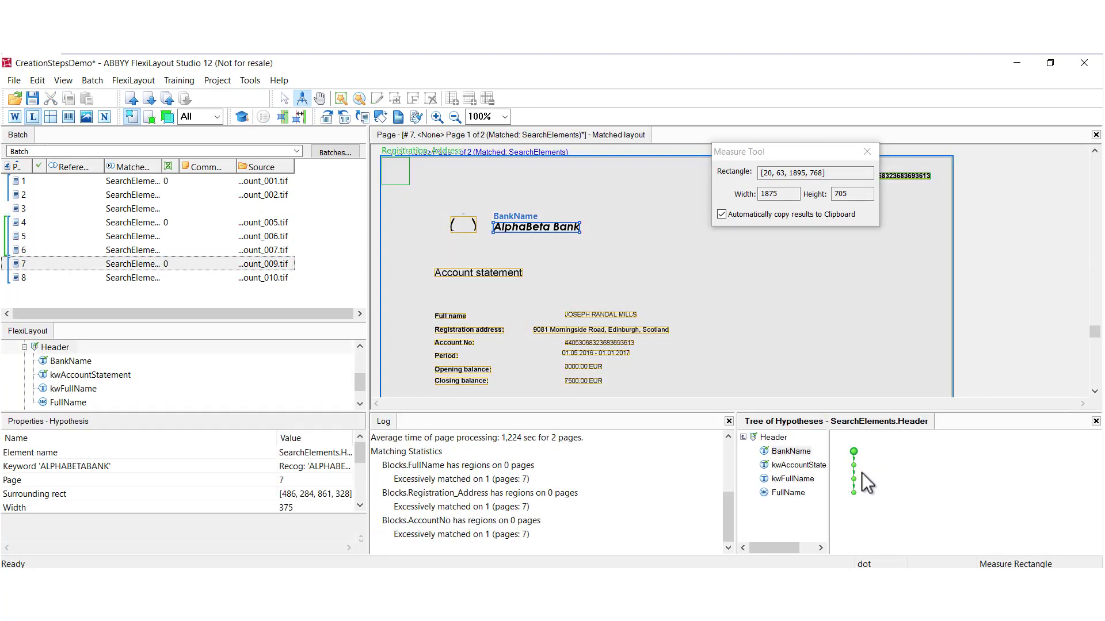
left_click(853, 466)
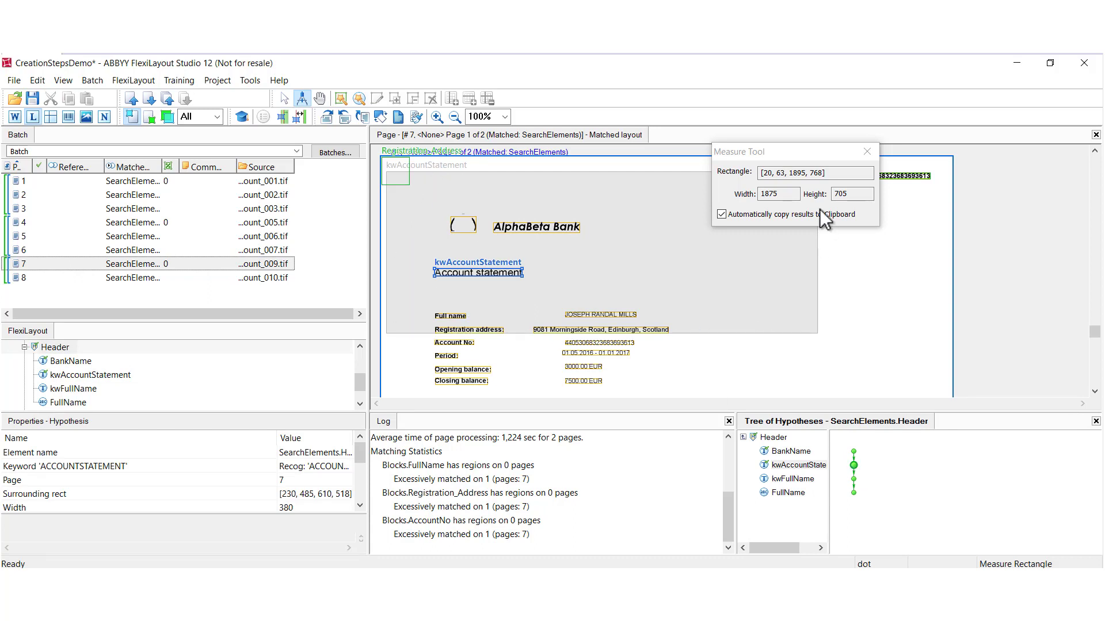
mouse_move(784, 172)
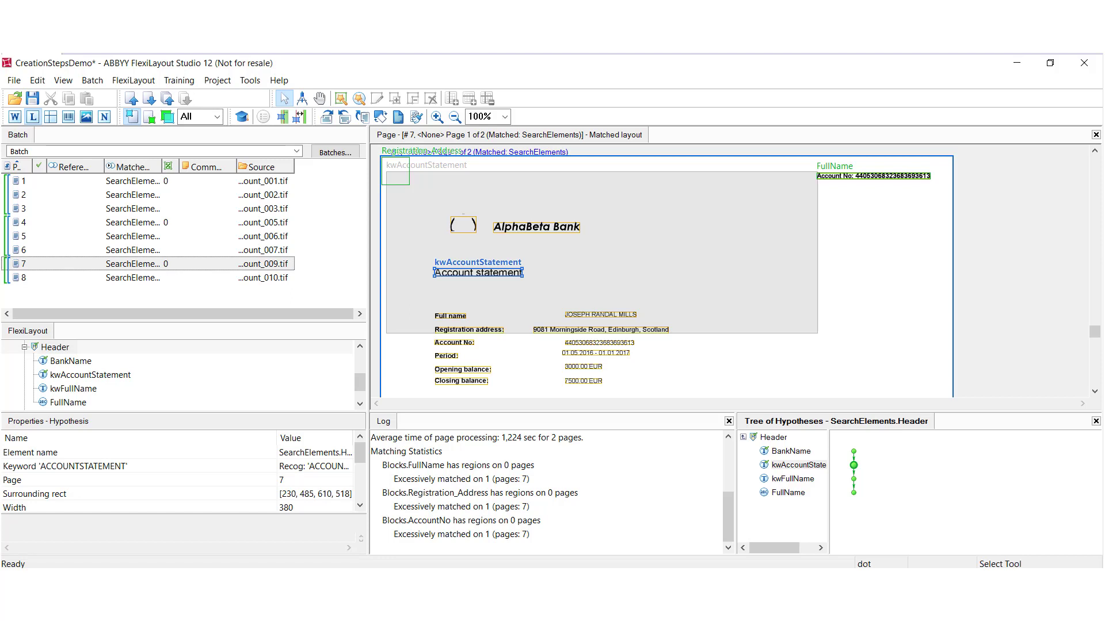
left_click(91, 374)
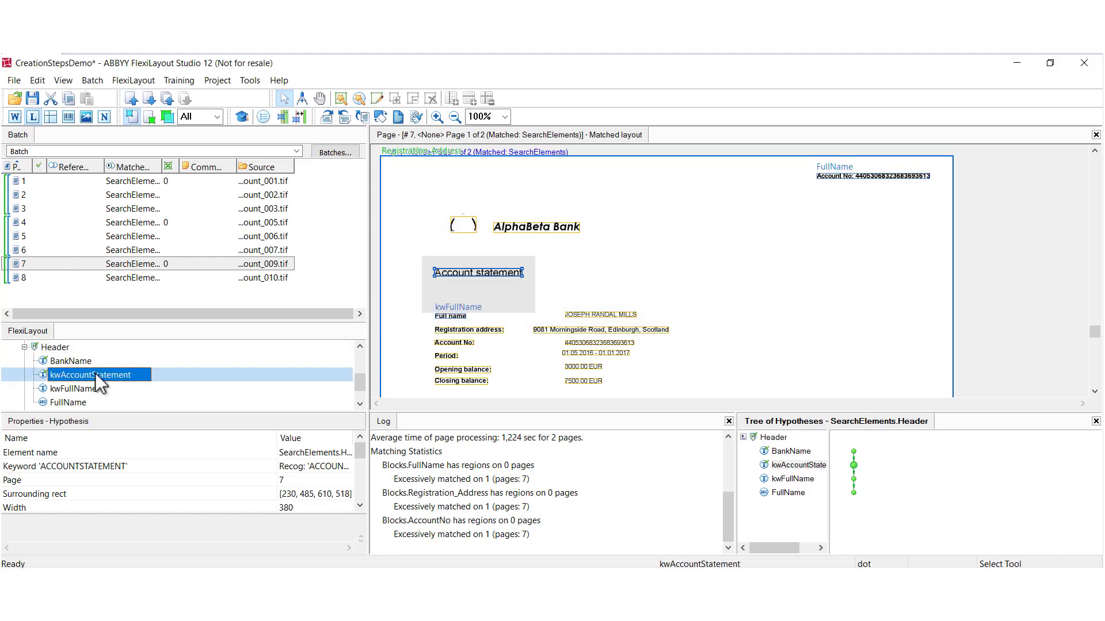
Exclude the BankName element's region from kwAccountStatement's search constraints.
double_click(90, 374)
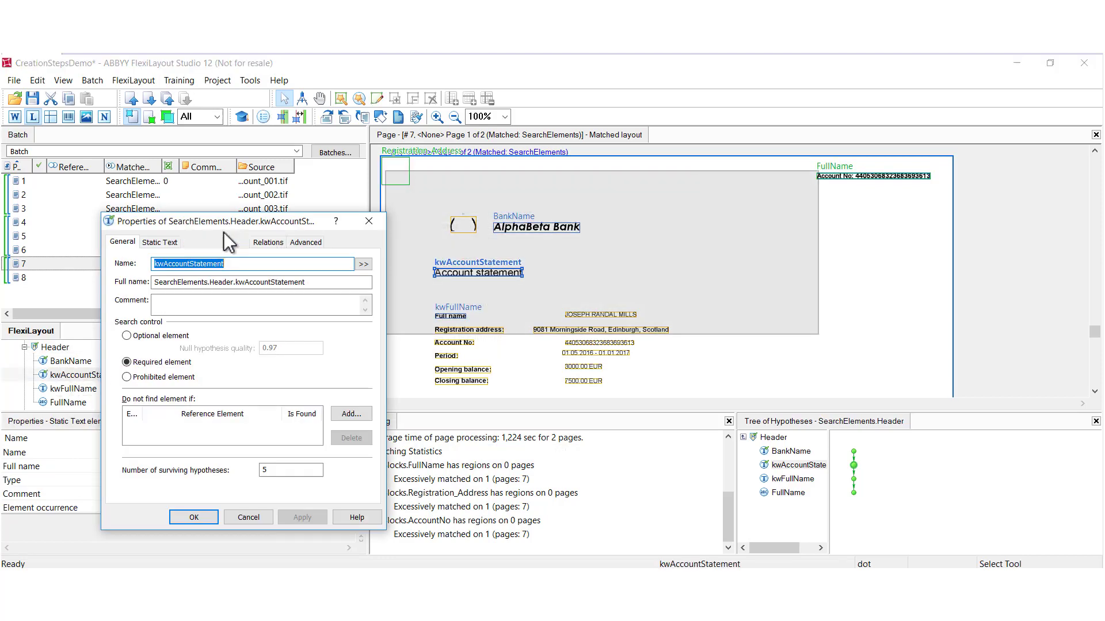
left_click(215, 241)
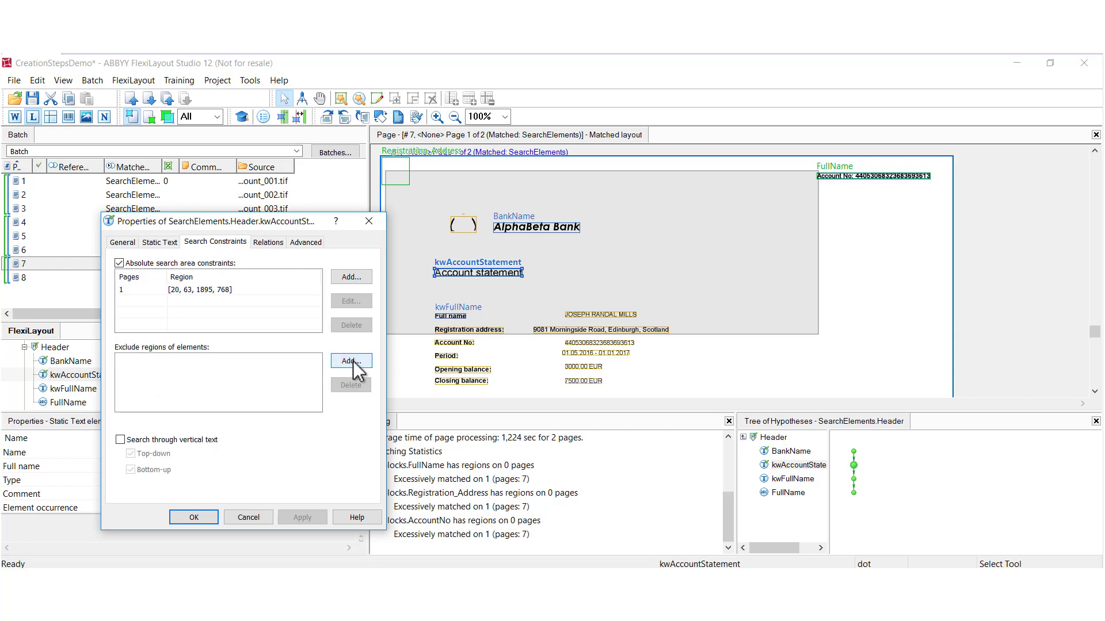
left_click(350, 361)
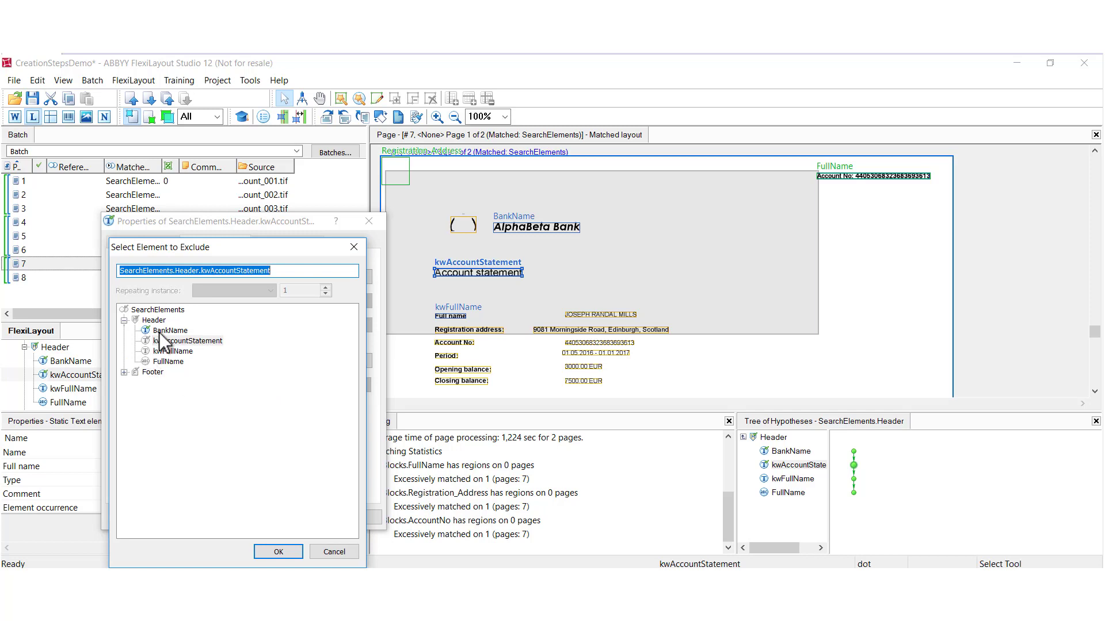
mouse_move(166, 338)
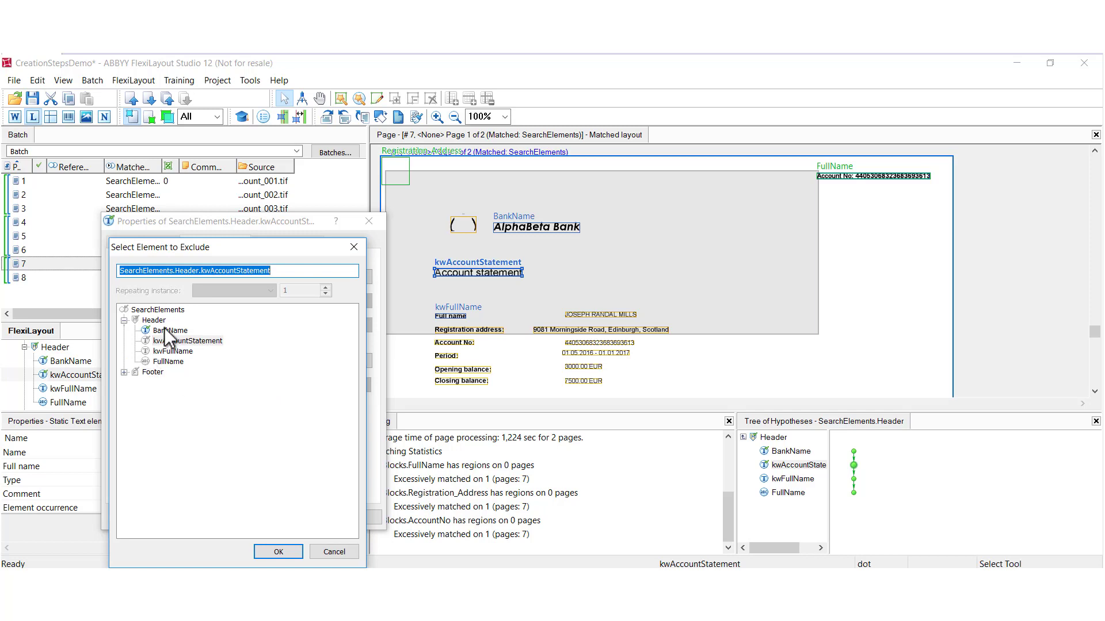
left_click(277, 552)
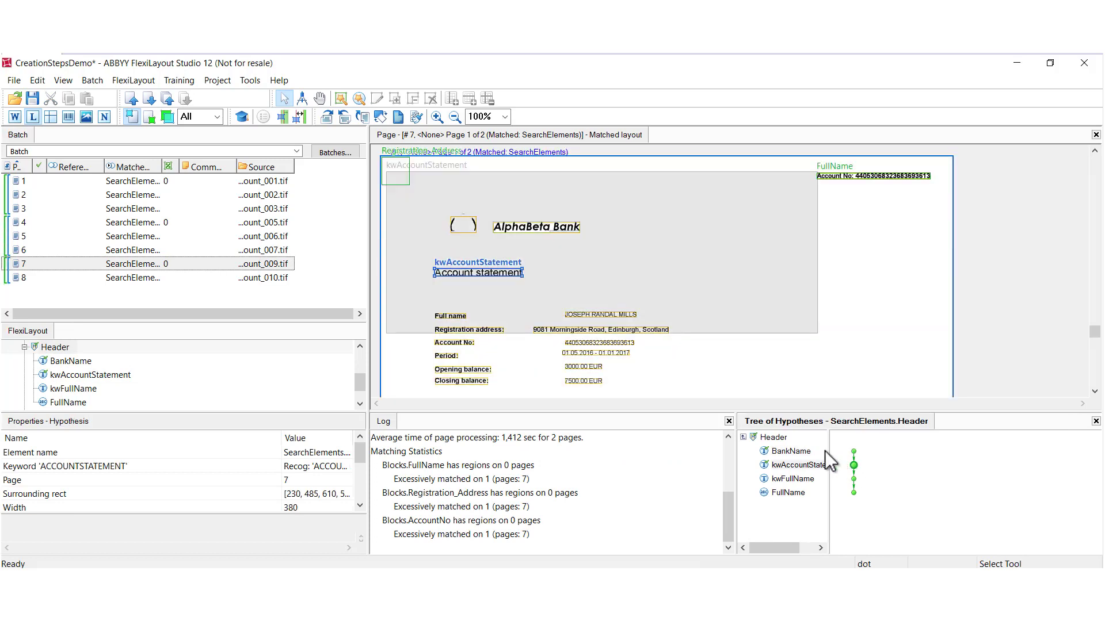
mouse_move(701, 342)
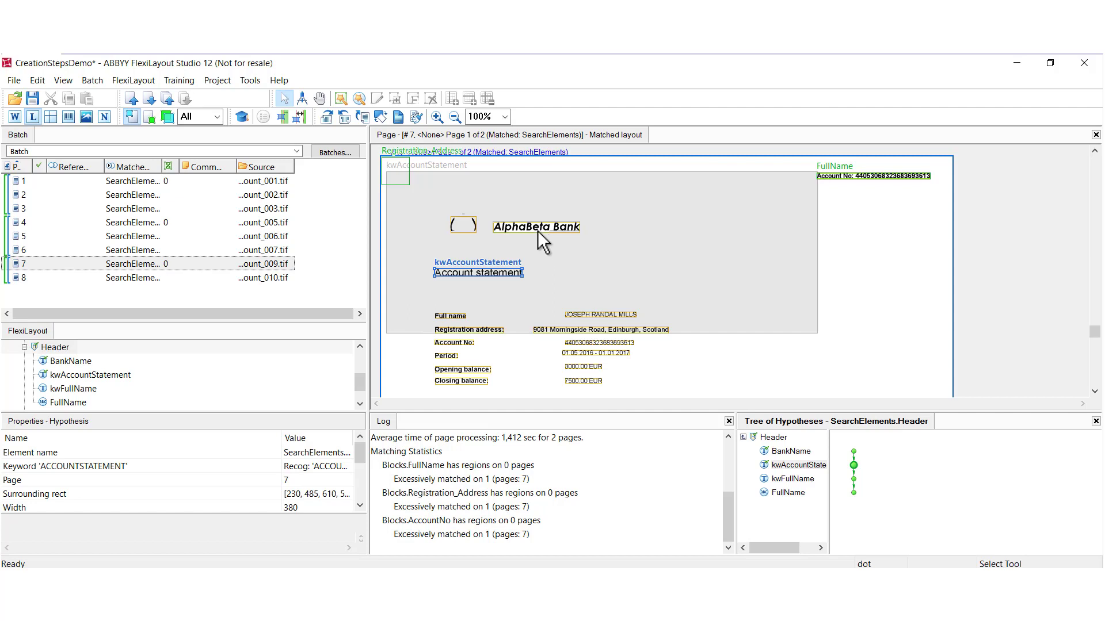
mouse_move(507, 242)
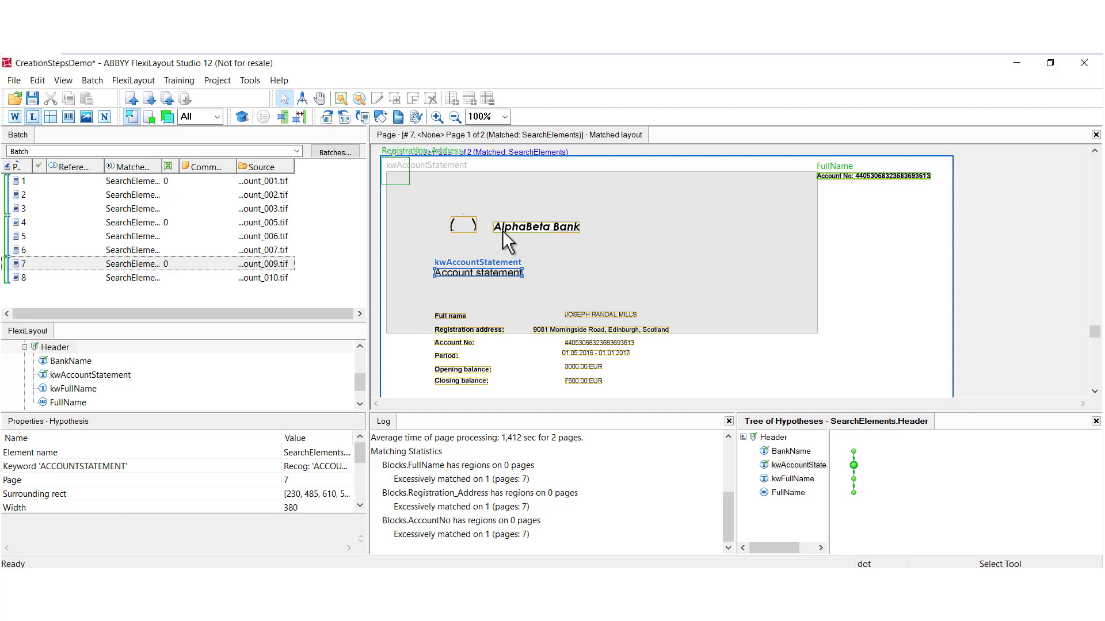
mouse_move(572, 239)
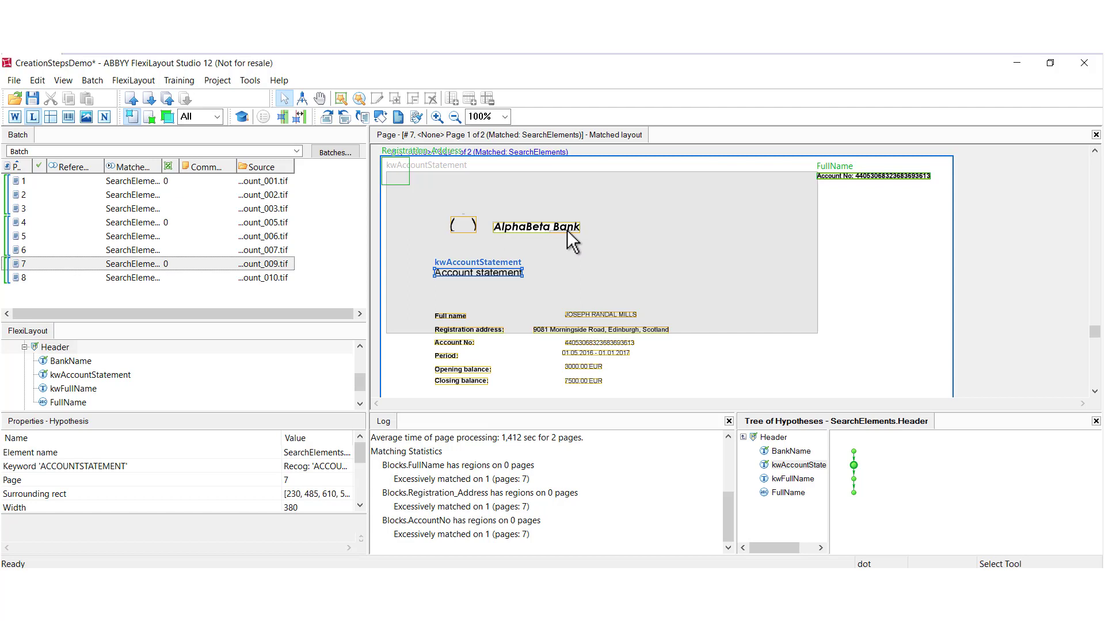
mouse_move(564, 242)
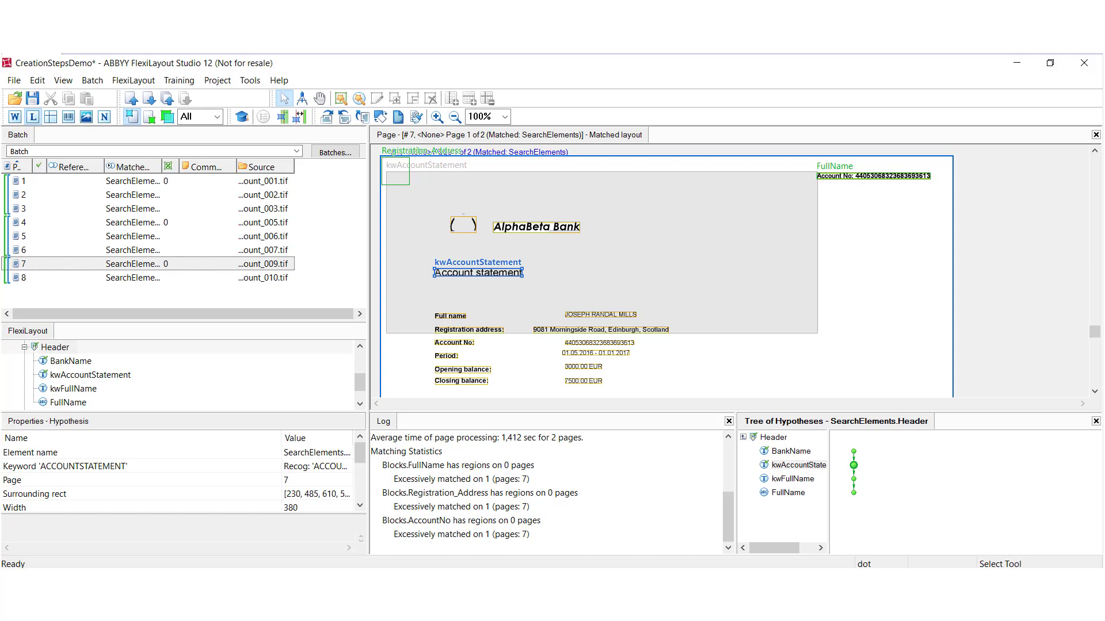
mouse_move(76, 398)
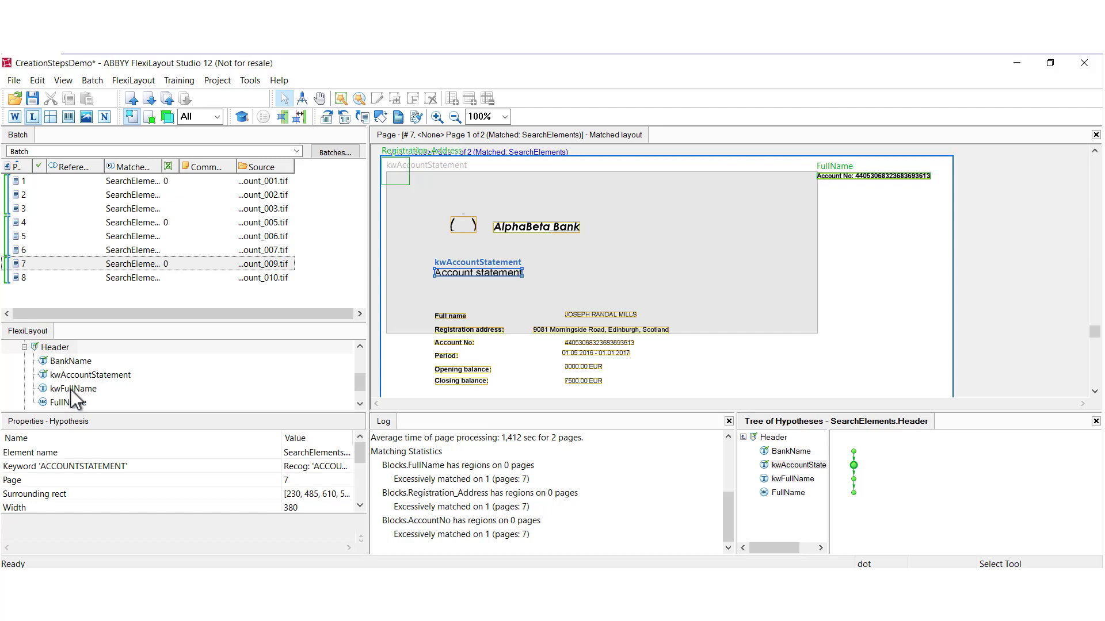
Start a new relation for kwAccountStatement from its Relations settings.
double_click(88, 374)
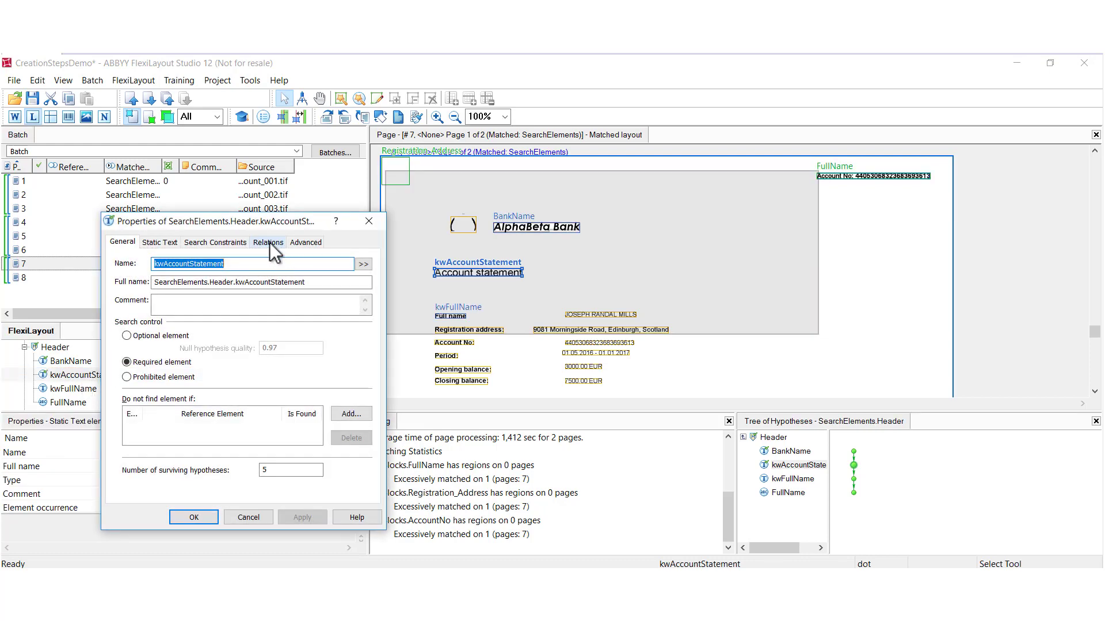
left_click(268, 241)
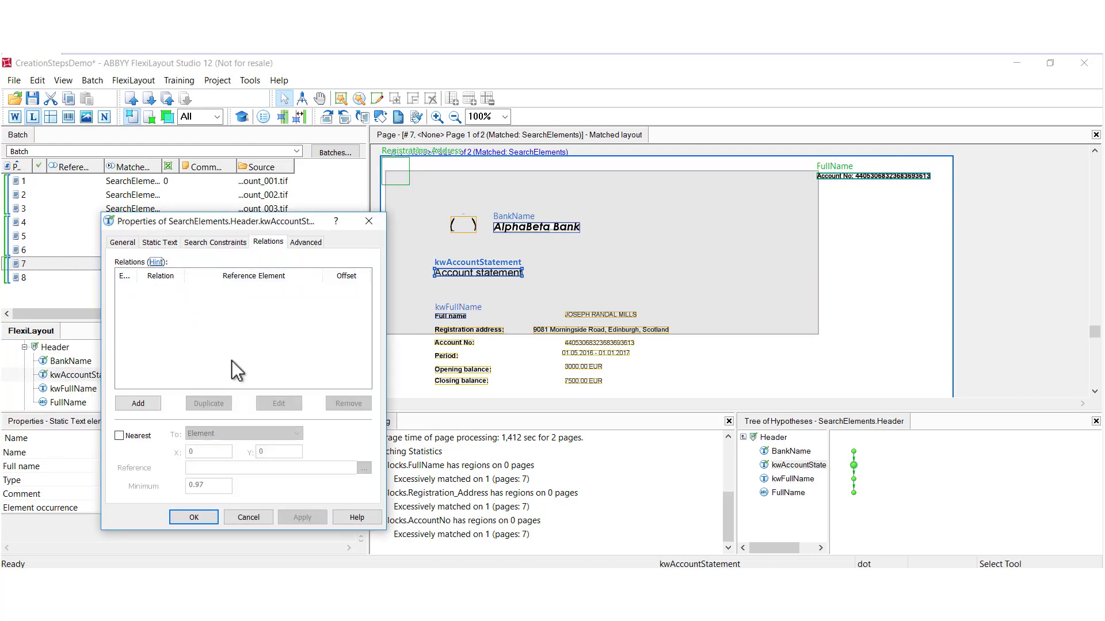
mouse_move(242, 324)
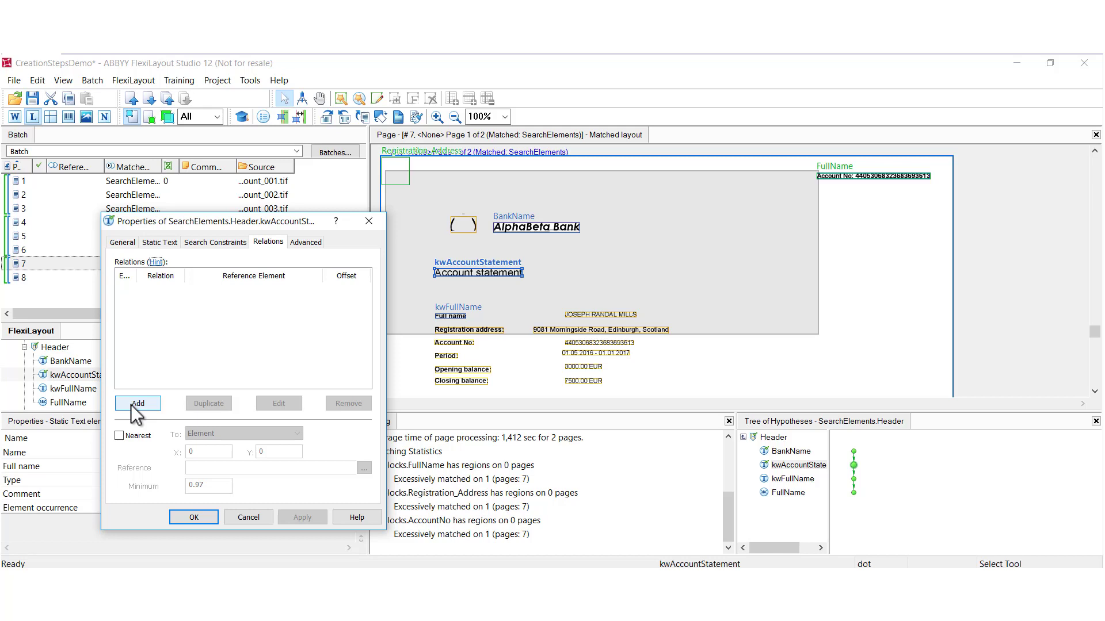
left_click(137, 403)
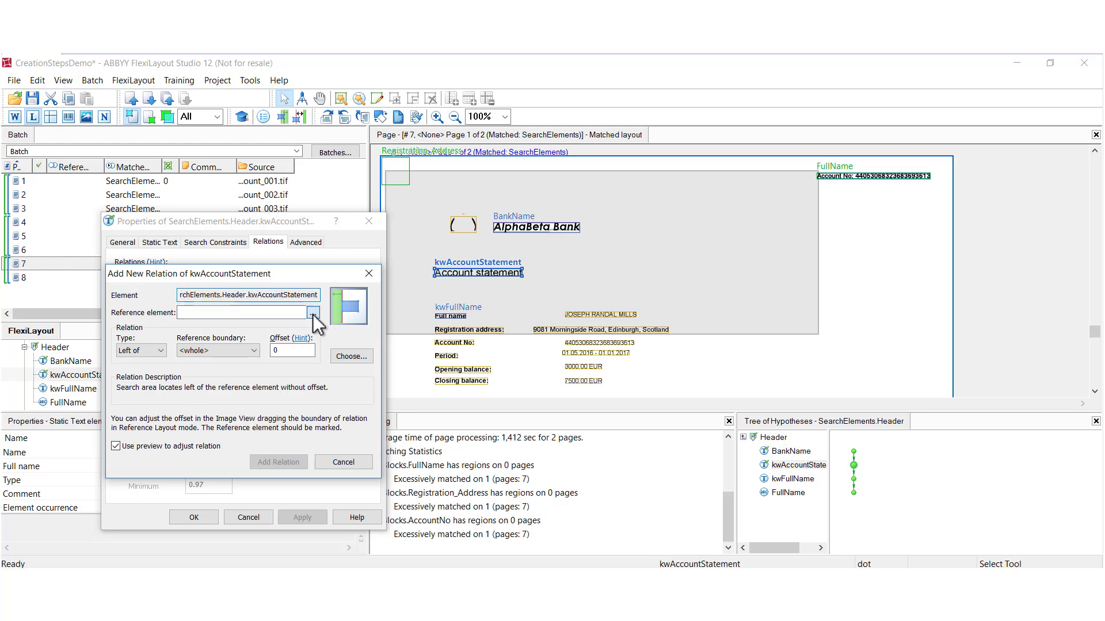
Add a Below relation to BankName's bottom boundary and confirm the element properties.
left_click(314, 312)
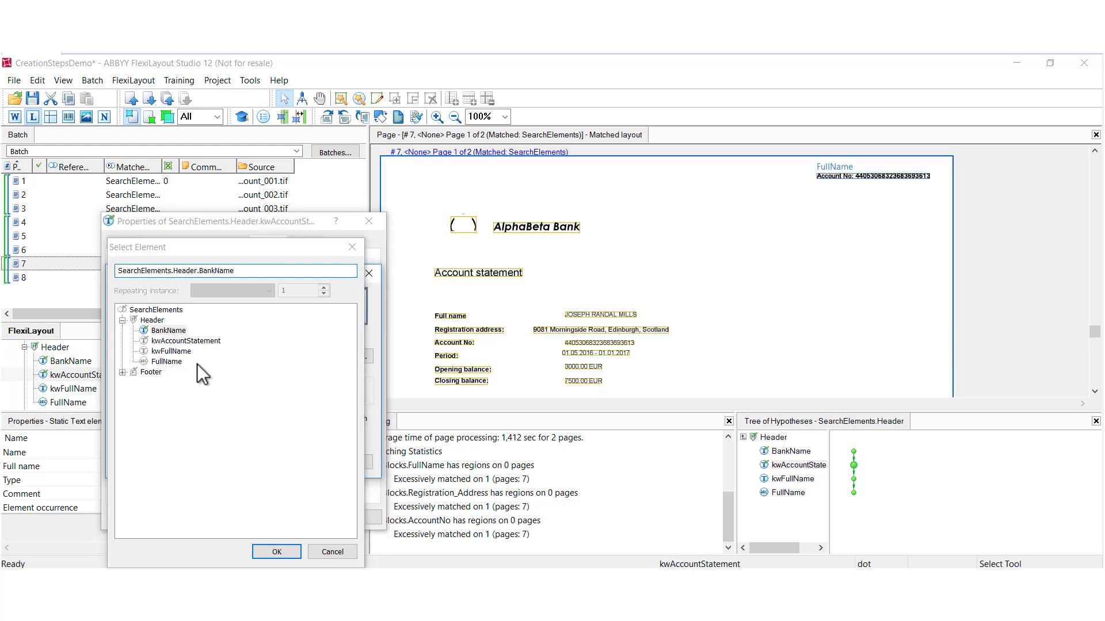
left_click(275, 552)
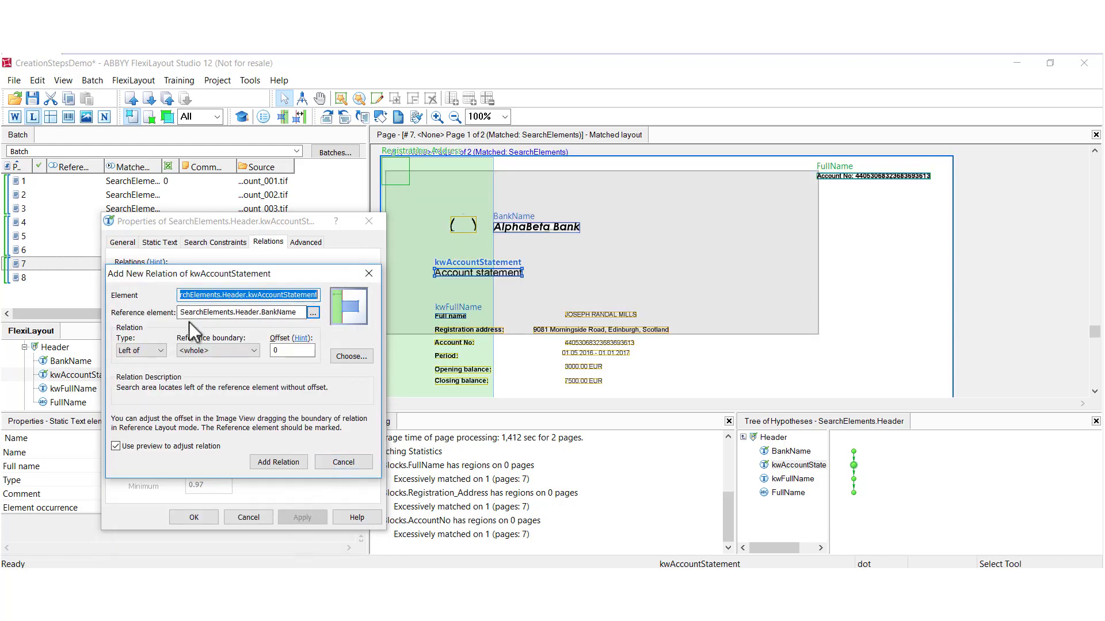
left_click(156, 351)
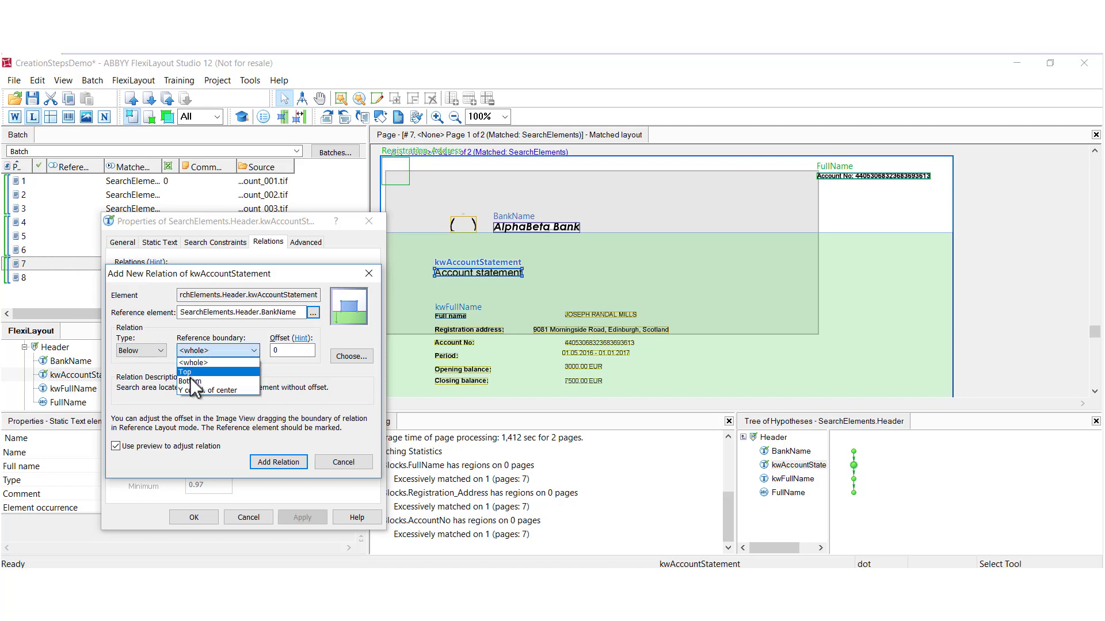
left_click(197, 380)
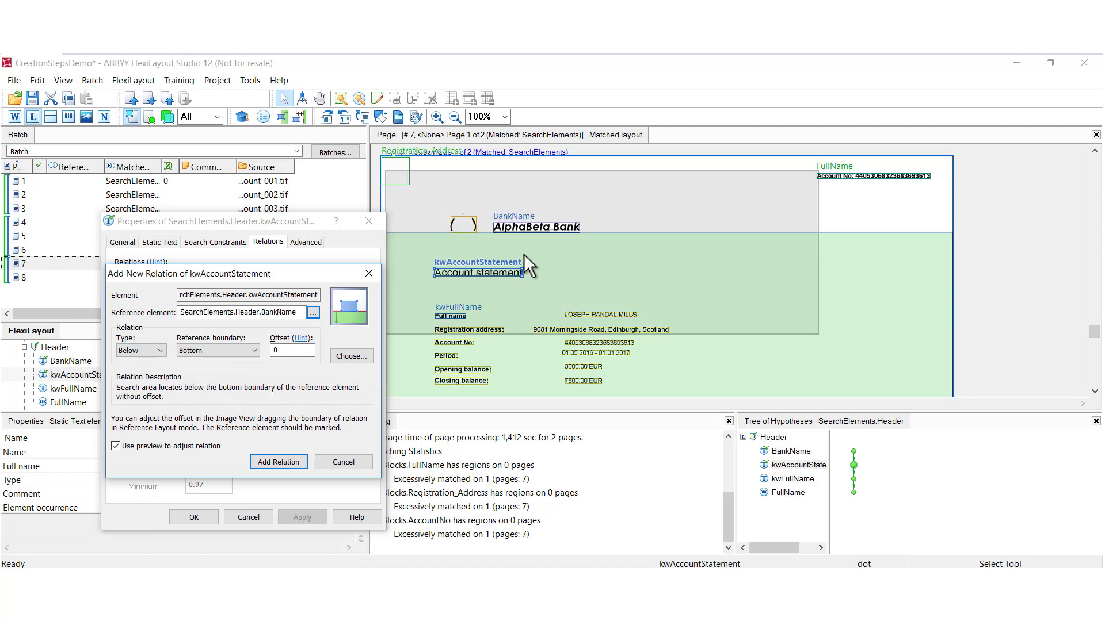
mouse_move(873, 257)
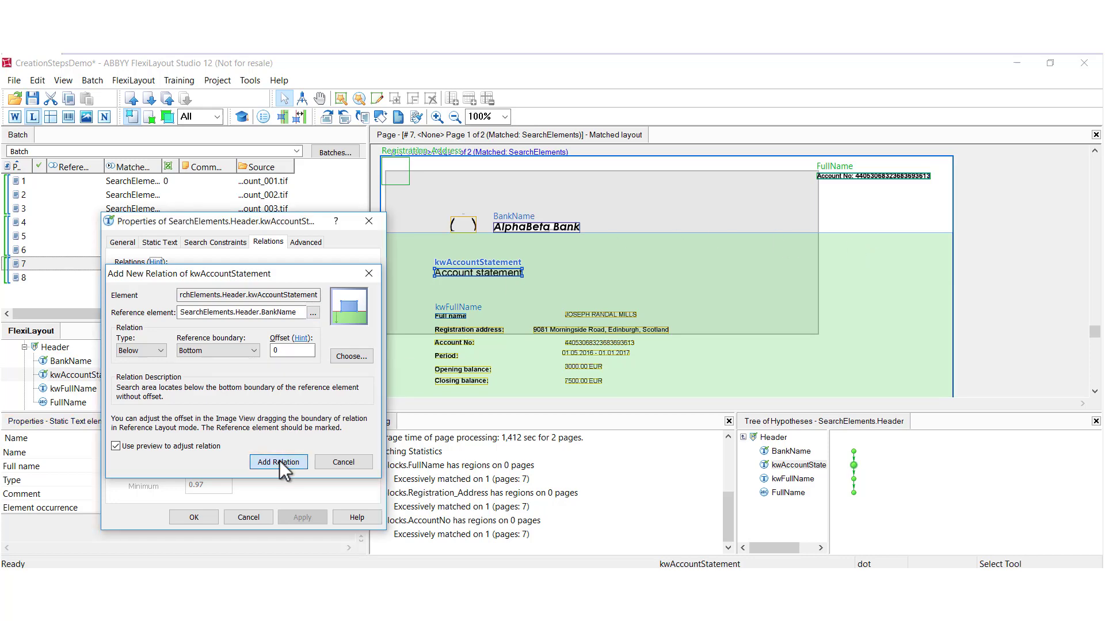
left_click(277, 462)
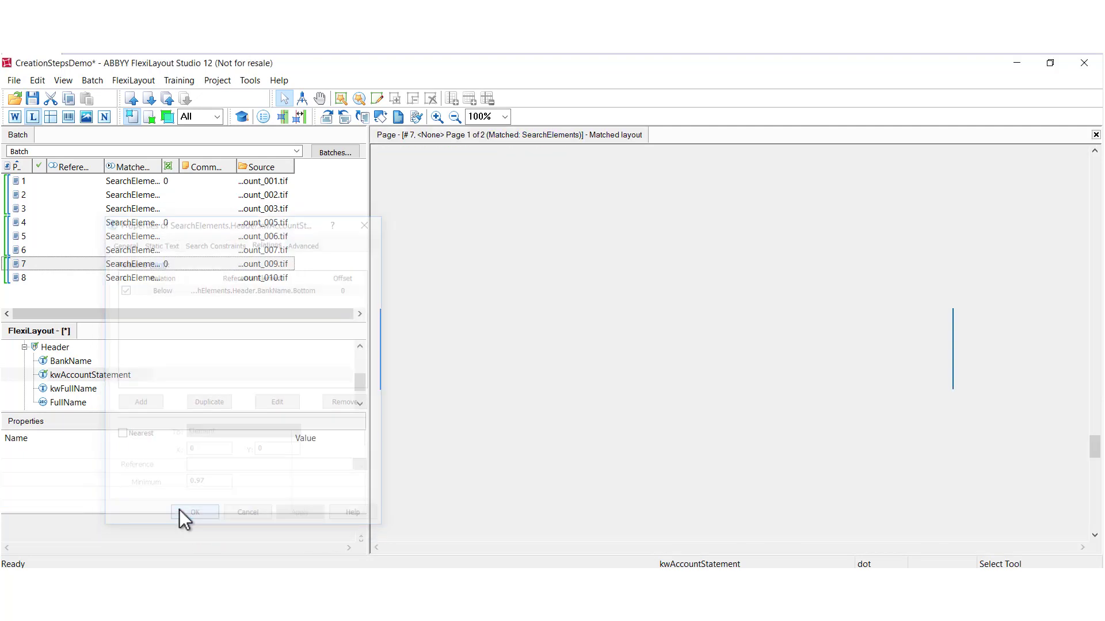
left_click(195, 511)
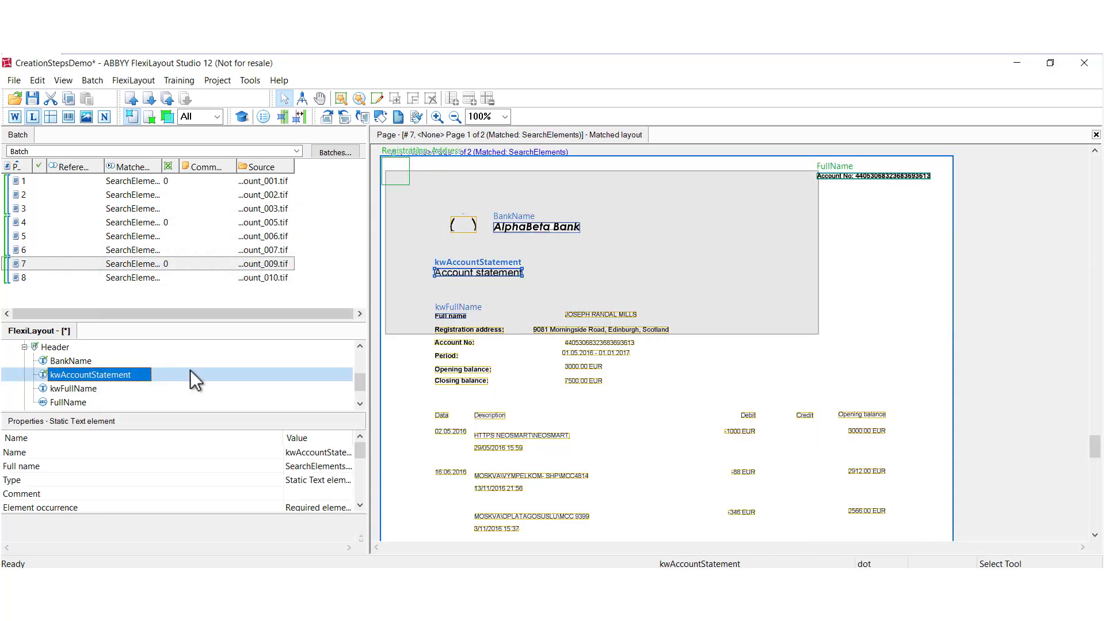
Re-match page 7 and show kwAccountStatement found below the bank name.
right_click(23, 264)
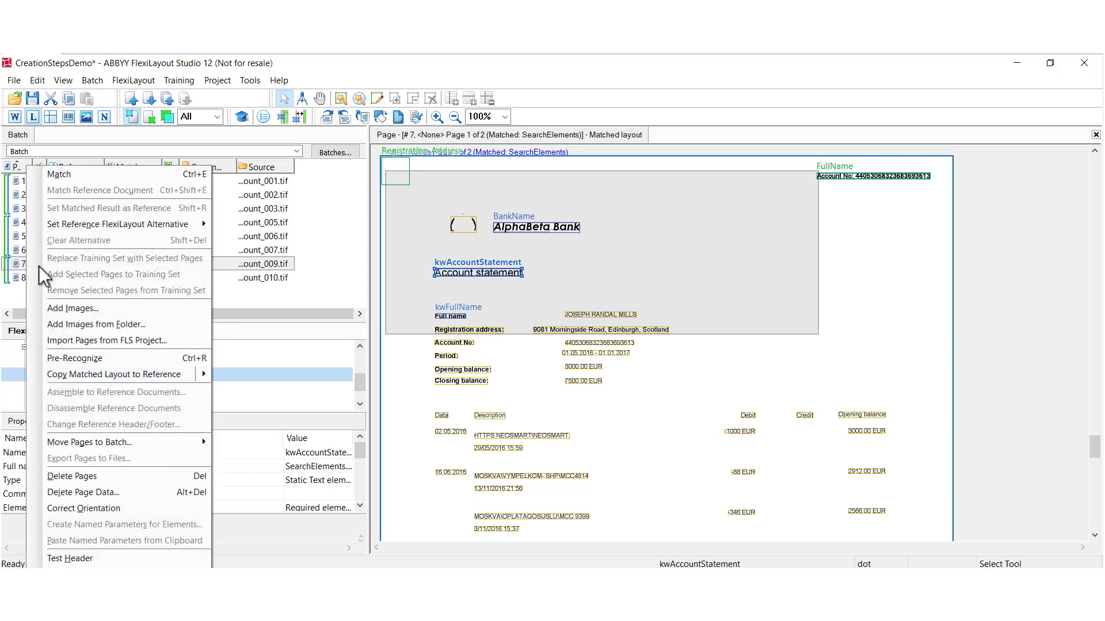
left_click(82, 492)
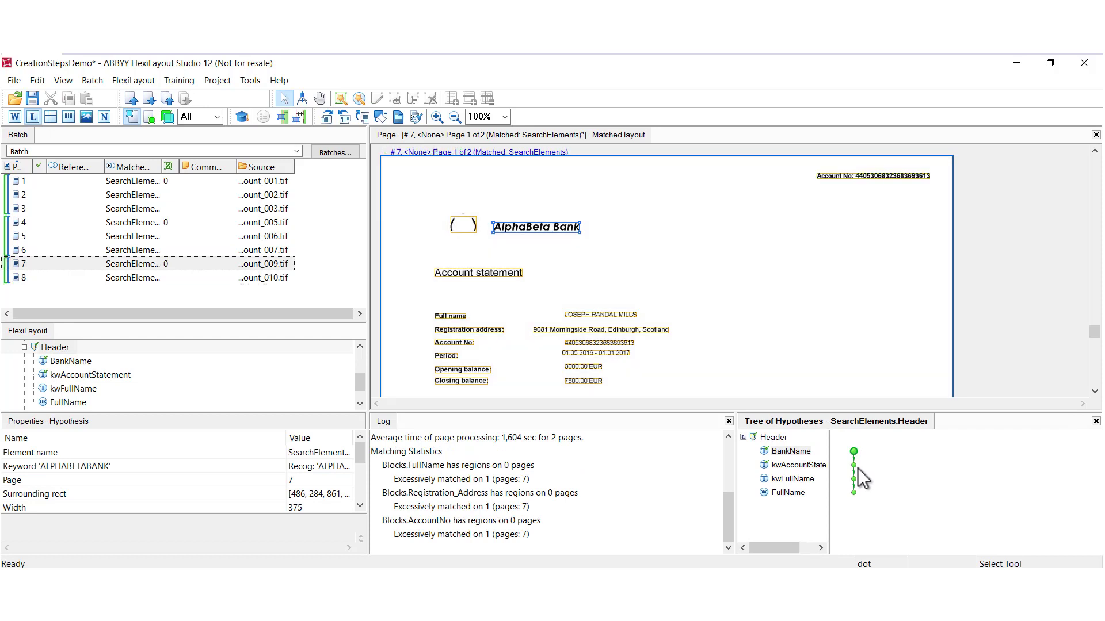
left_click(851, 468)
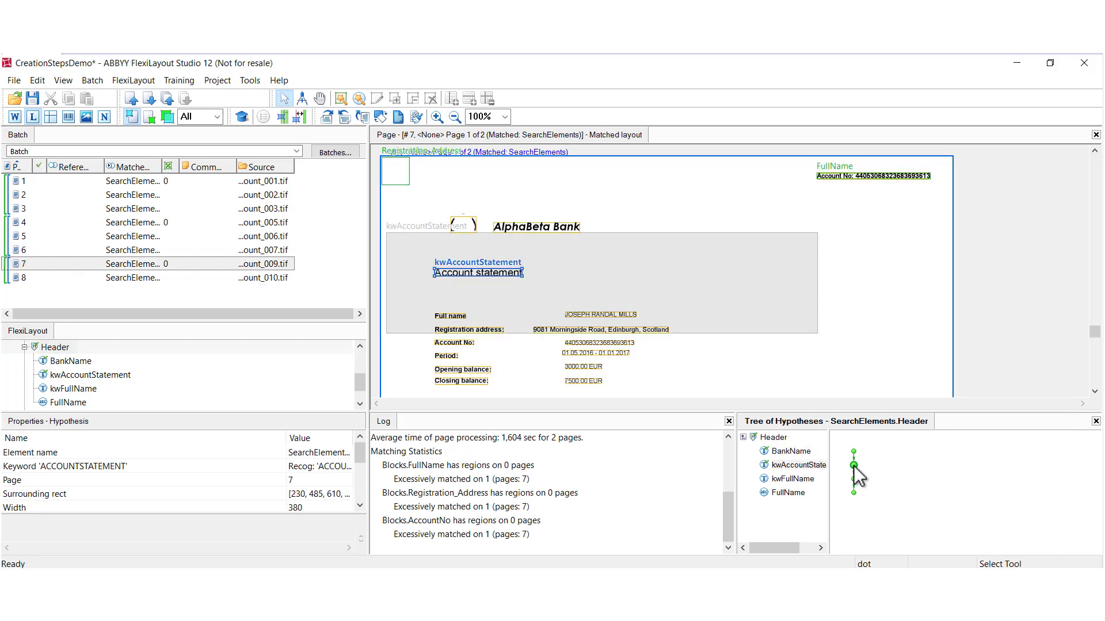
mouse_move(472, 250)
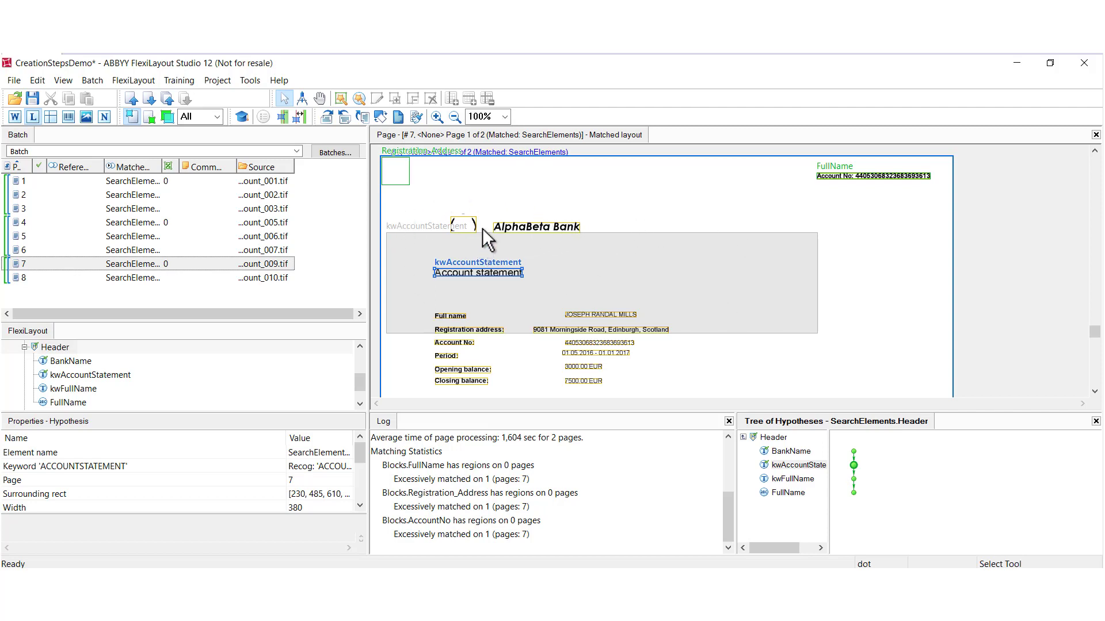
mouse_move(530, 238)
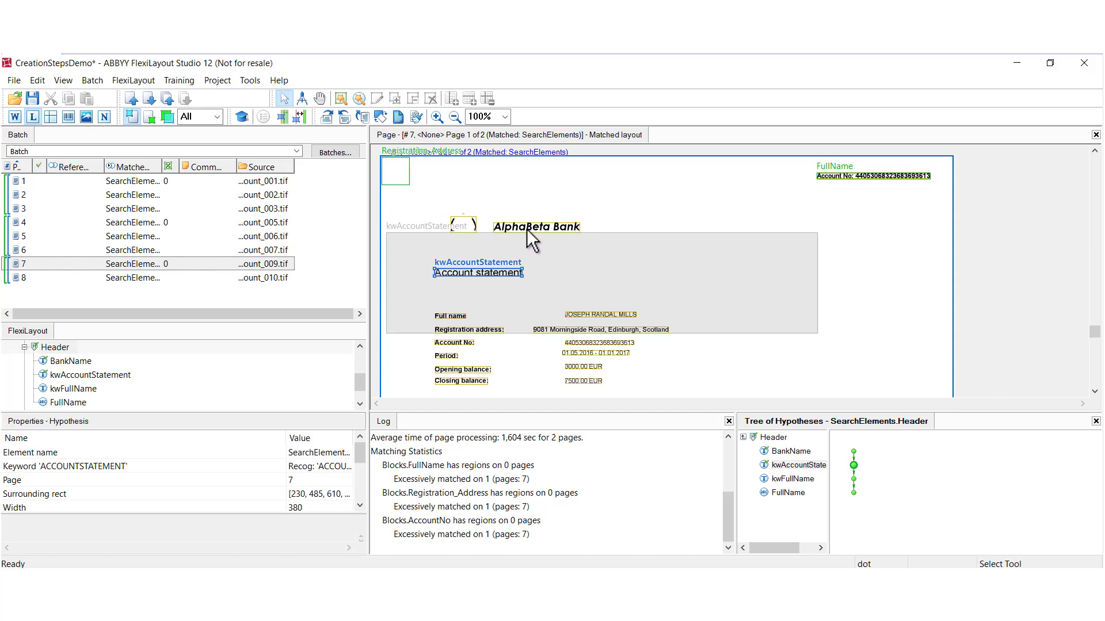